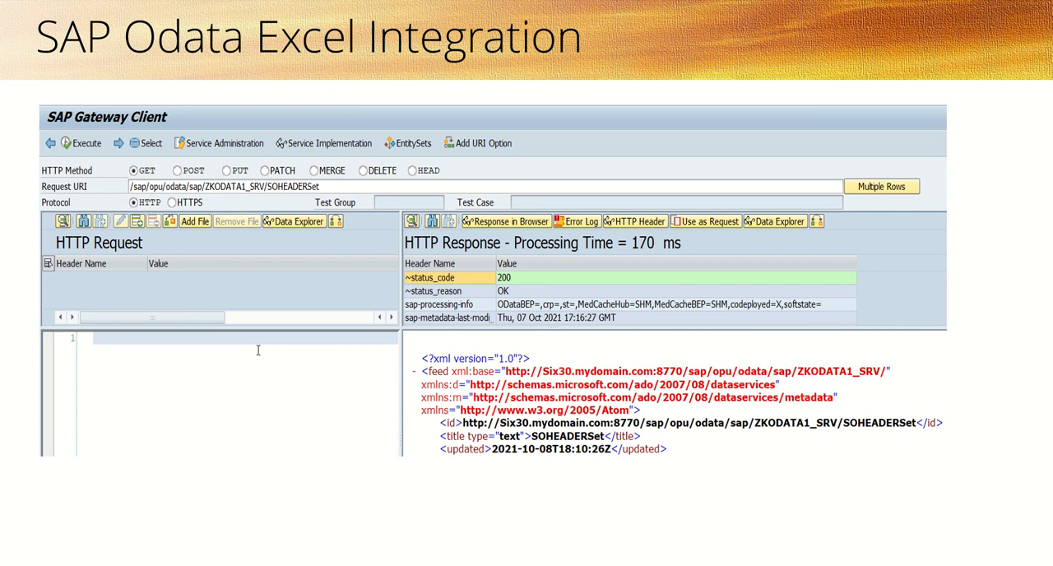
pyautogui.moveTo(265, 202)
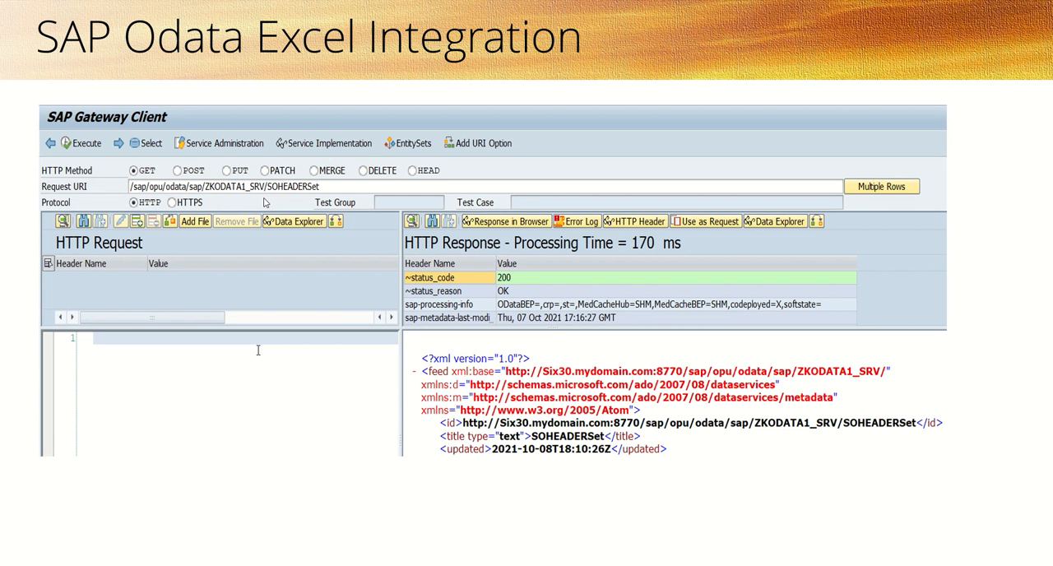
pyautogui.moveTo(565, 286)
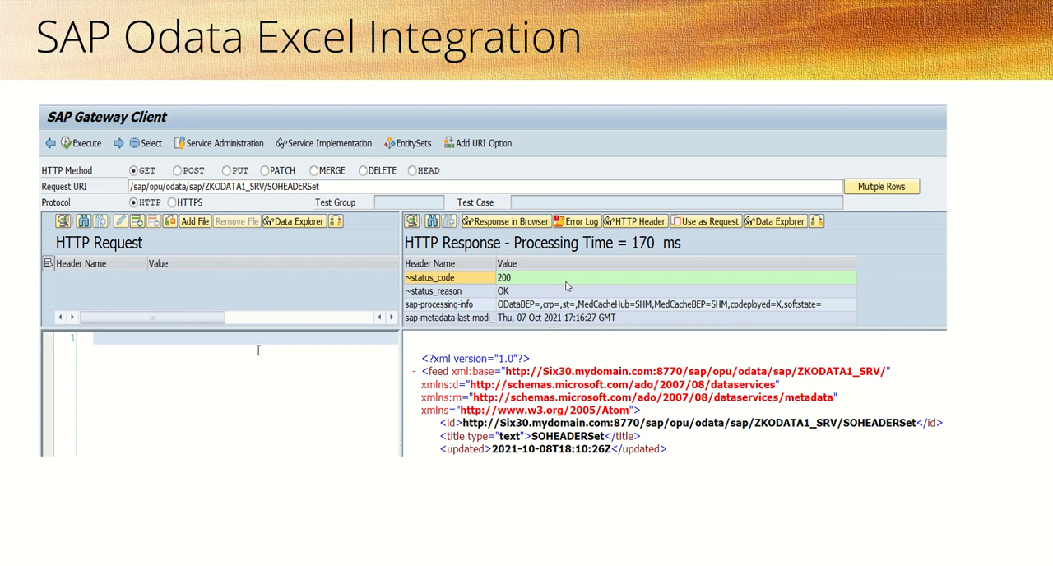
pyautogui.moveTo(312, 312)
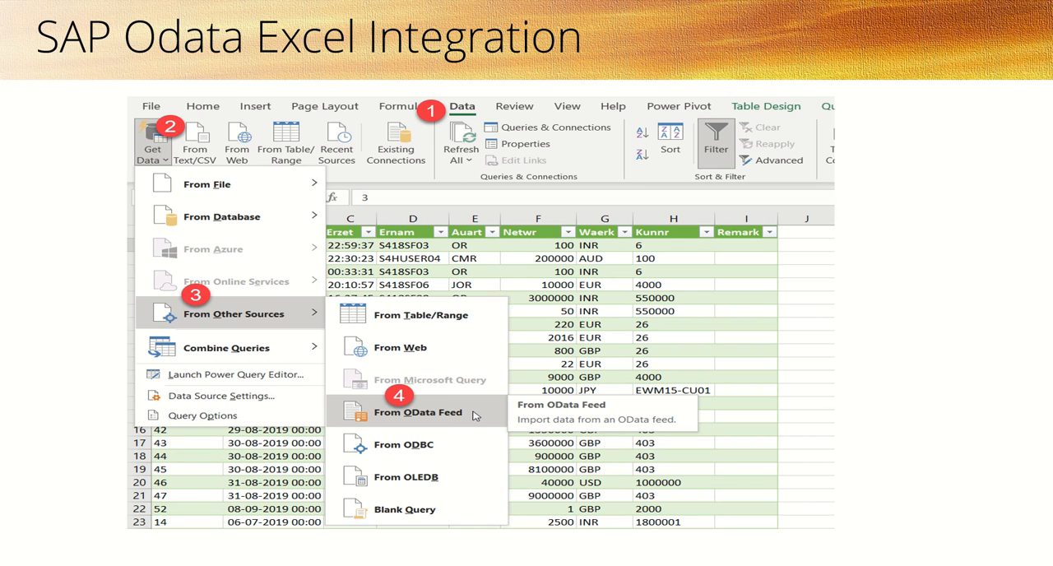
pyautogui.moveTo(112, 371)
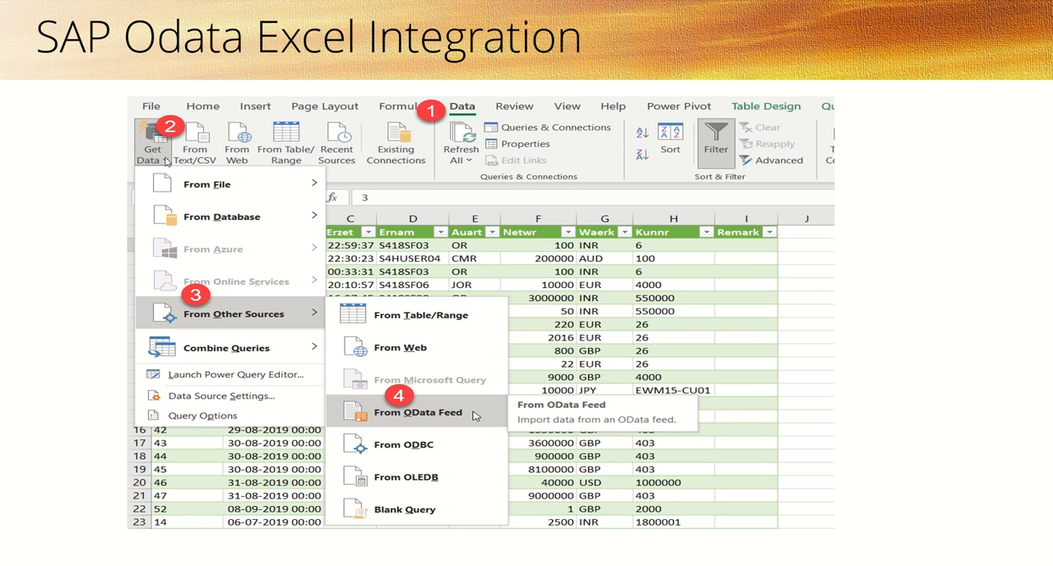
pyautogui.moveTo(198, 329)
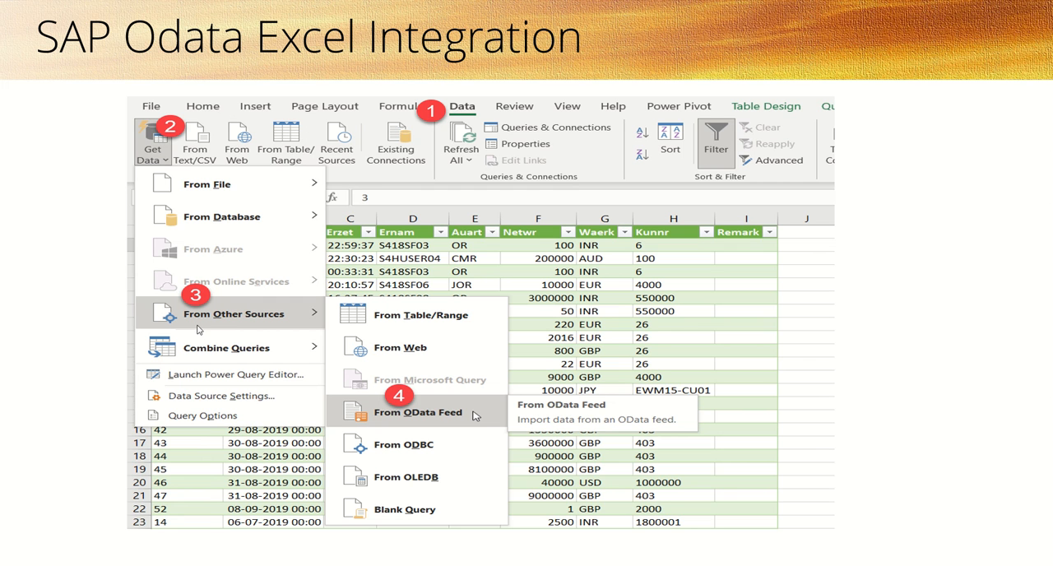
pyautogui.moveTo(220, 329)
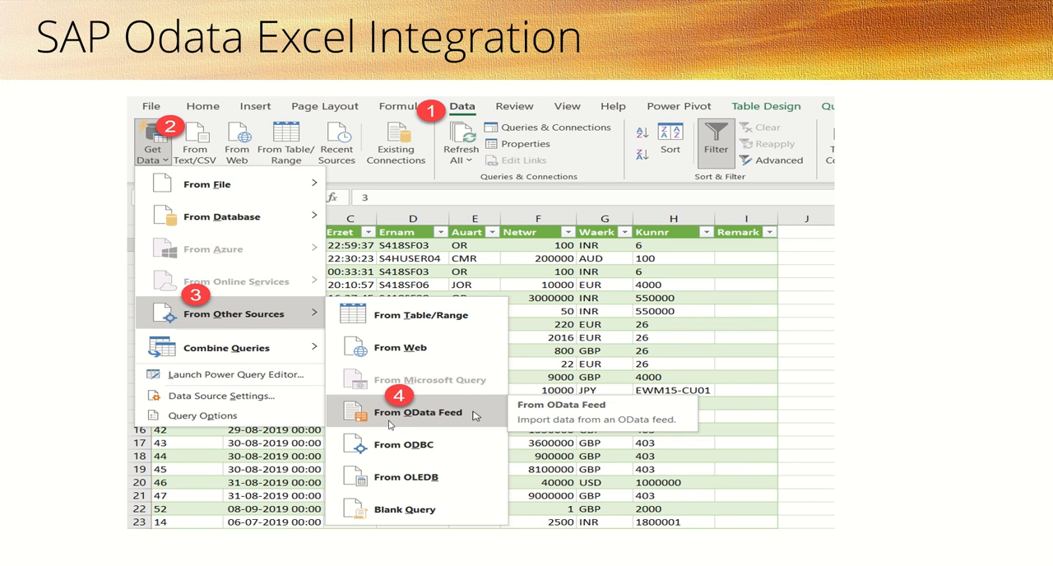
# Step: Advance to the slide showing Data > Get Data > From Other Sources > From OData Feed
pyautogui.click(418, 411)
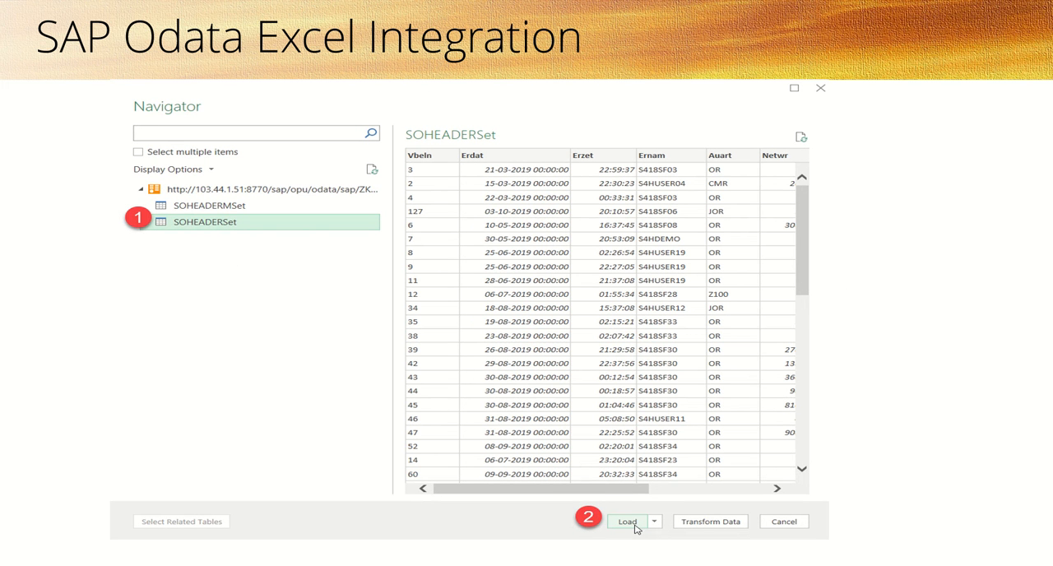
pyautogui.moveTo(273, 224)
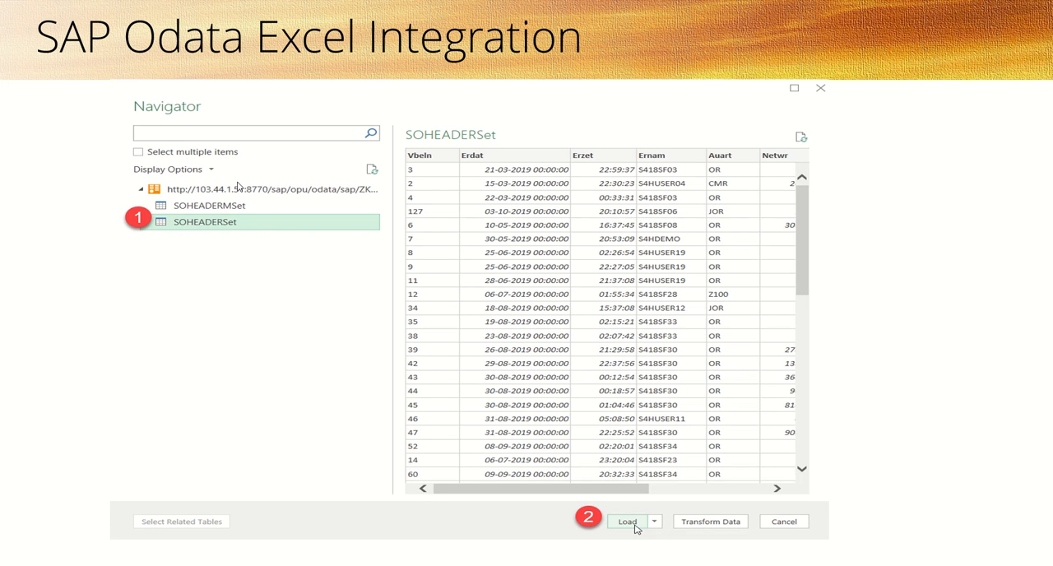
pyautogui.moveTo(194, 217)
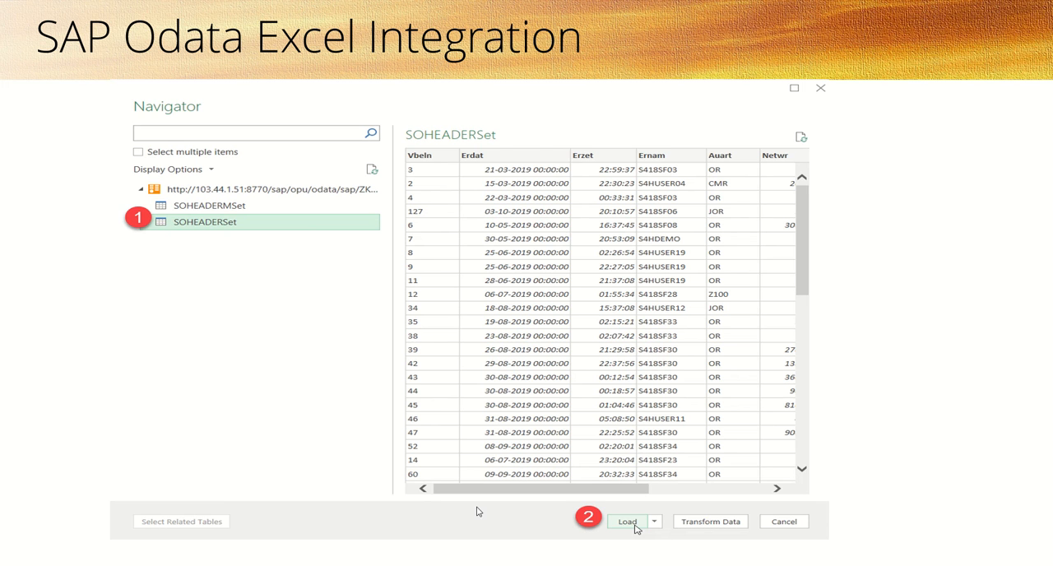
# Step: Advance past the Navigator slide with SOHEADERSet selected to the loaded-table slide
pyautogui.click(628, 520)
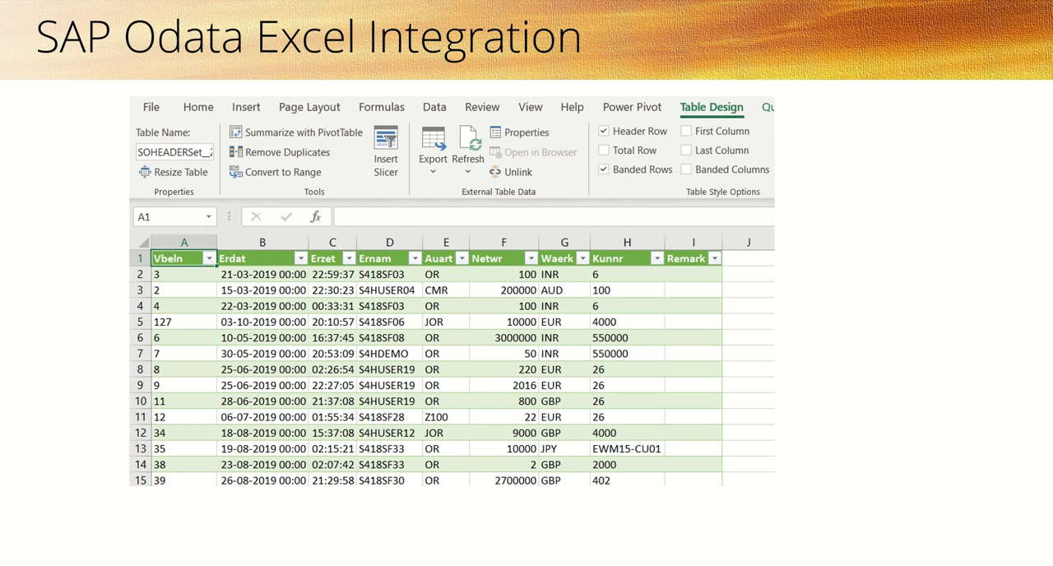
pyautogui.moveTo(579, 382)
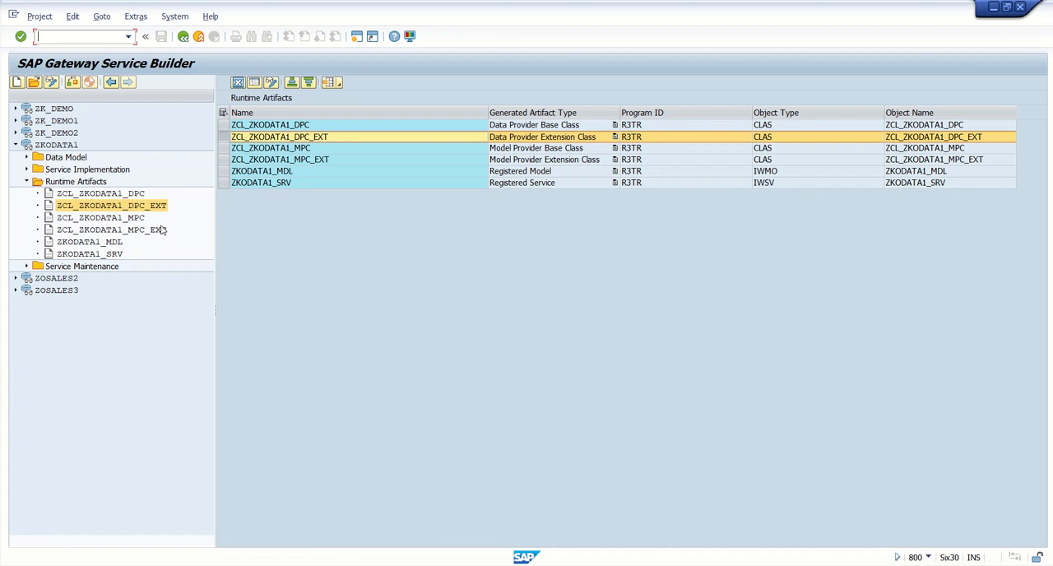
# Step: In the ZKODATA1 project, review the SOHEADERSET_GET_ENTITYSET method of class ZCL_ZKODATA1_DPC_EXT
pyautogui.click(56, 145)
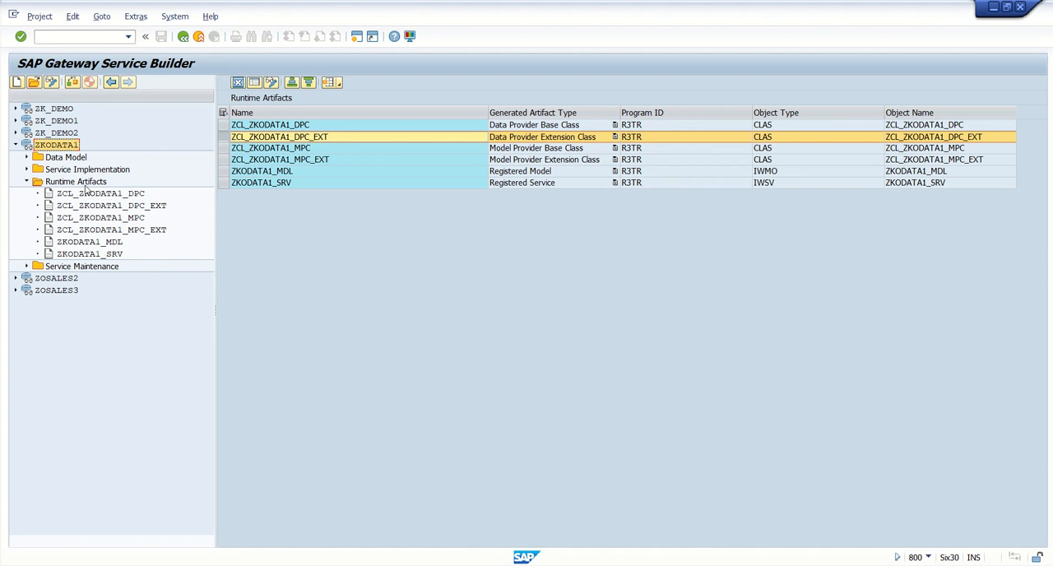
pyautogui.click(112, 204)
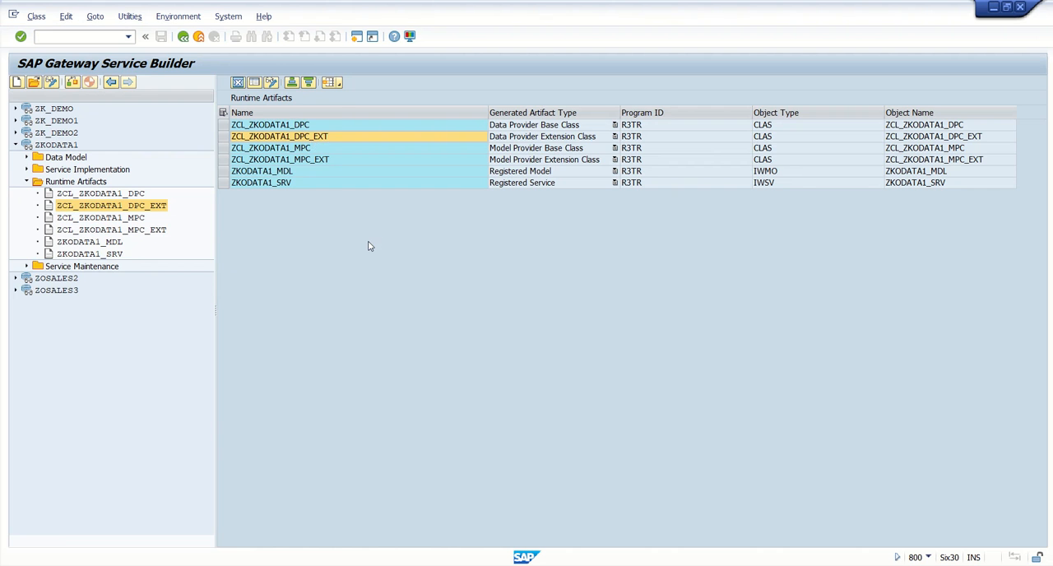
pyautogui.doubleClick(279, 135)
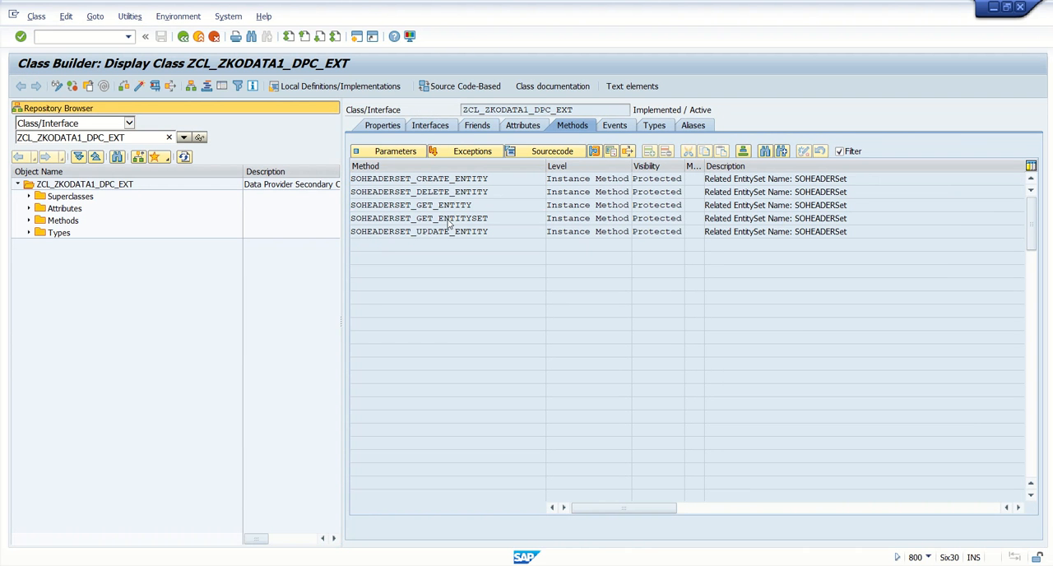
pyautogui.doubleClick(419, 217)
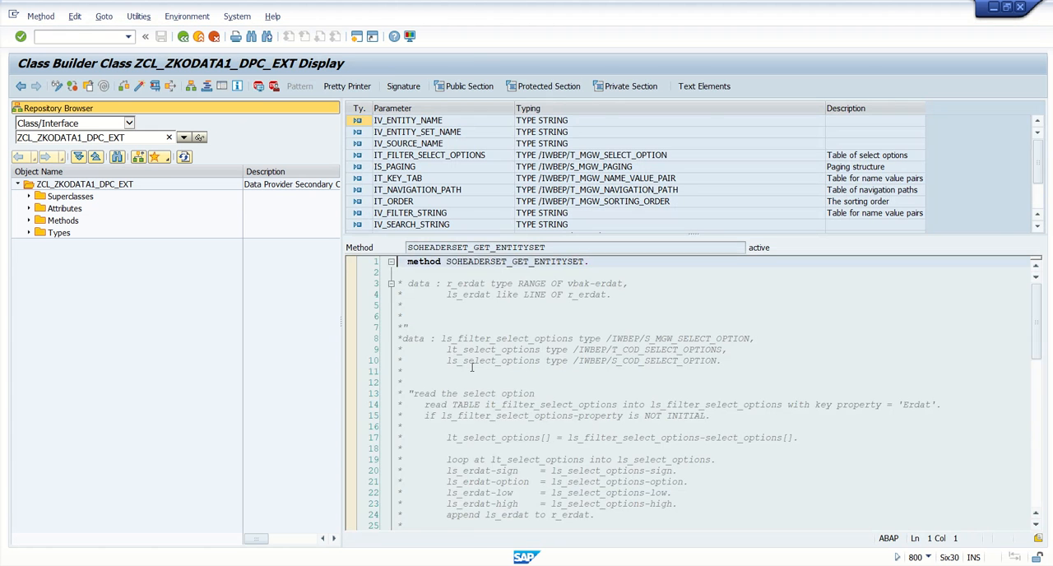
pyautogui.scroll(-3)
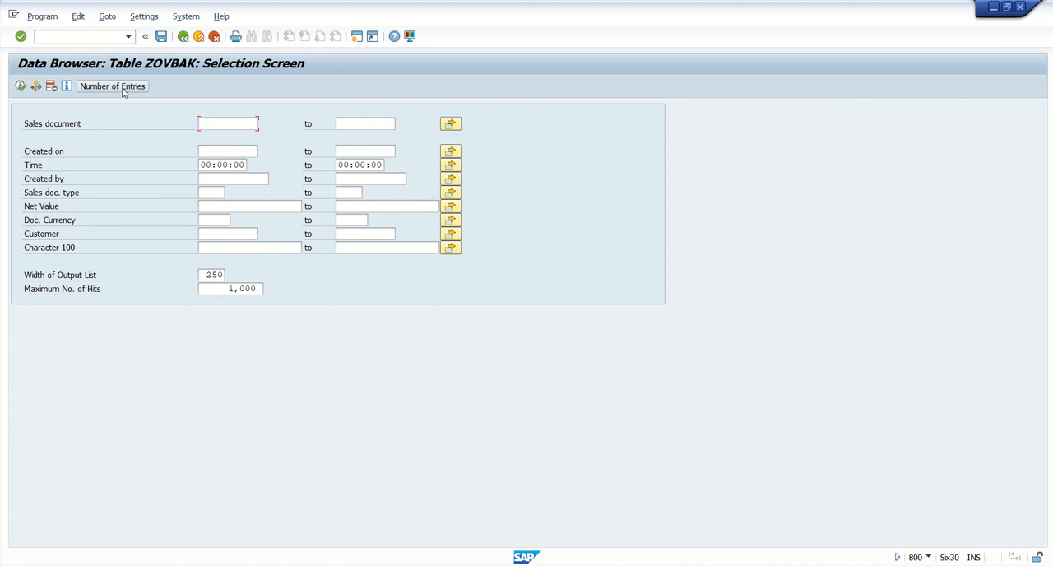
# Step: Confirm in SE16 that table ZOVBAK holds 31 entries and dismiss the message
pyautogui.click(112, 86)
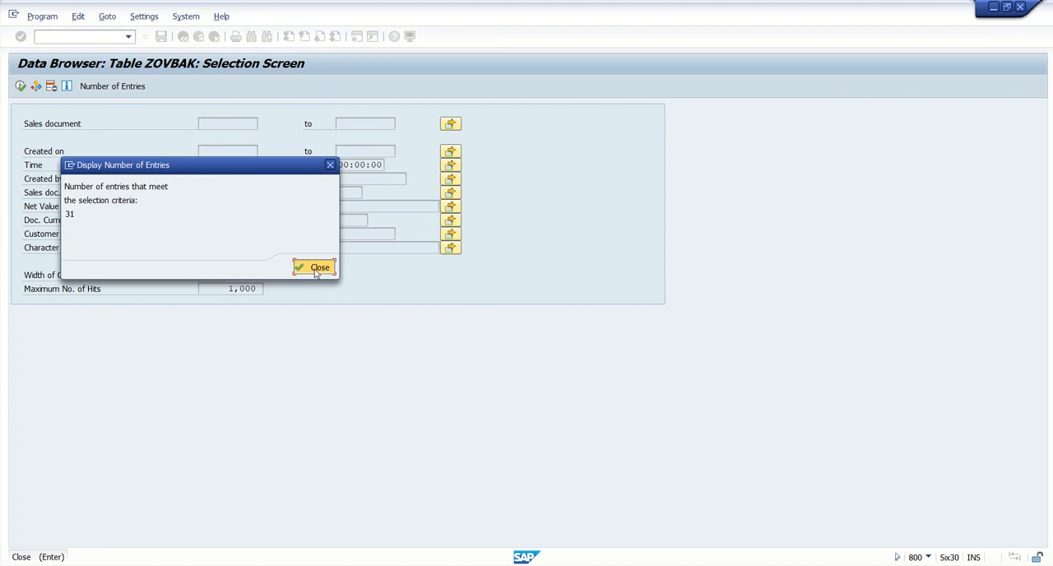
pyautogui.click(313, 266)
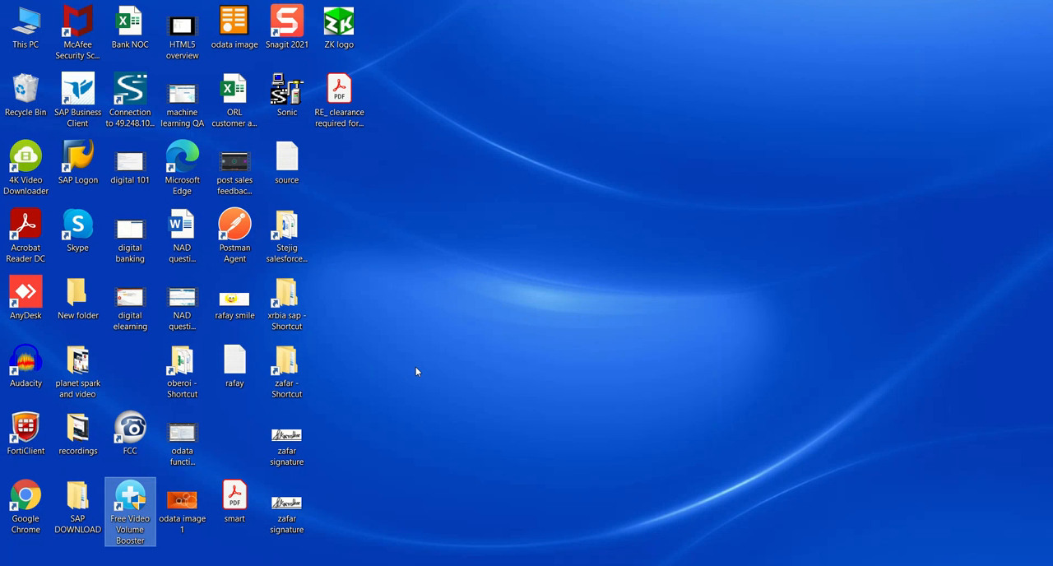
# Step: Create a new Excel worksheet on the desktop named 'sap odata to excel' and open it
pyautogui.rightClick(416, 372)
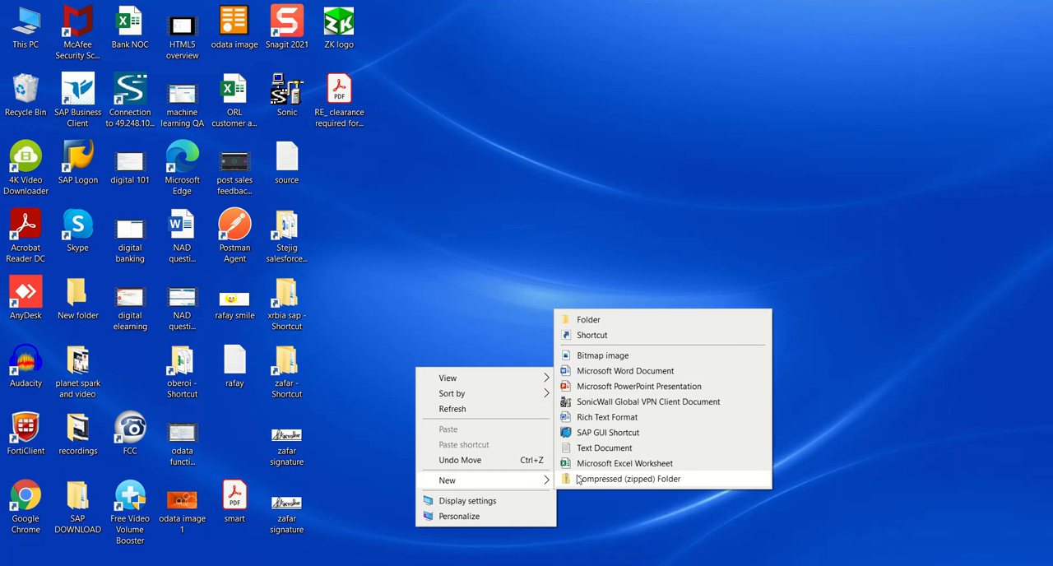
pyautogui.click(624, 462)
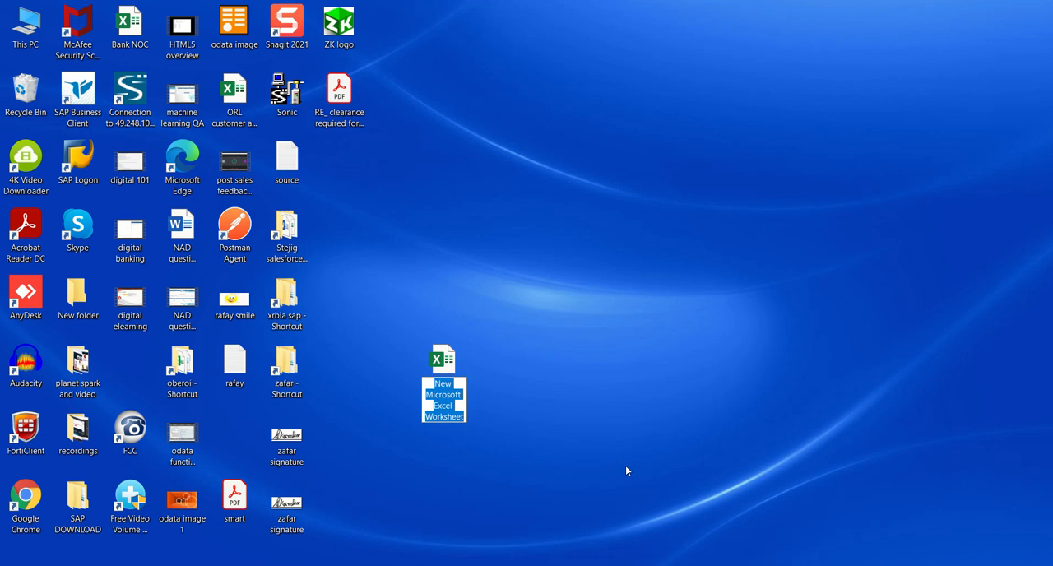
pyautogui.write('sap 0')
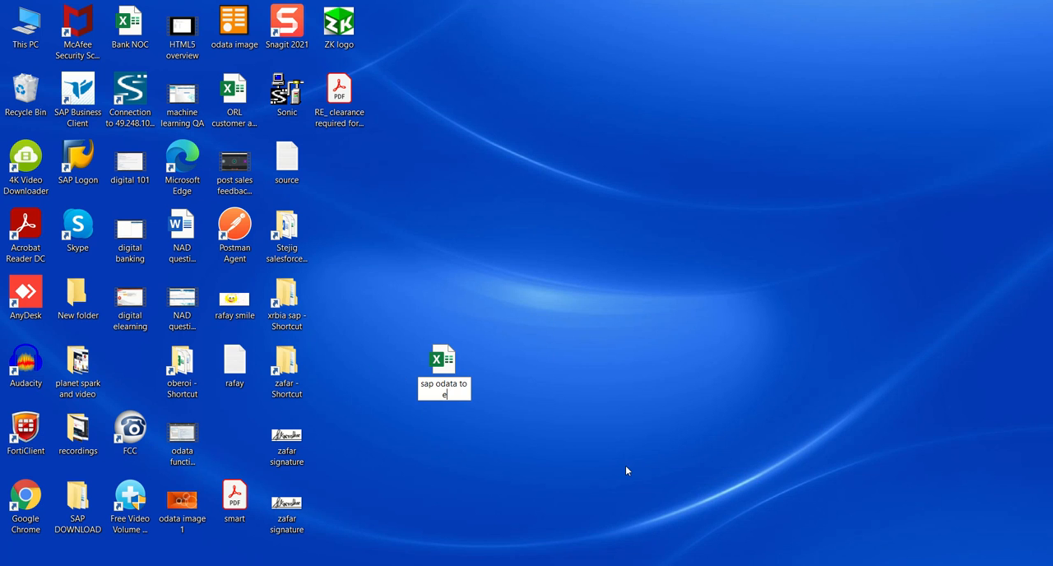
pyautogui.write('xcel')
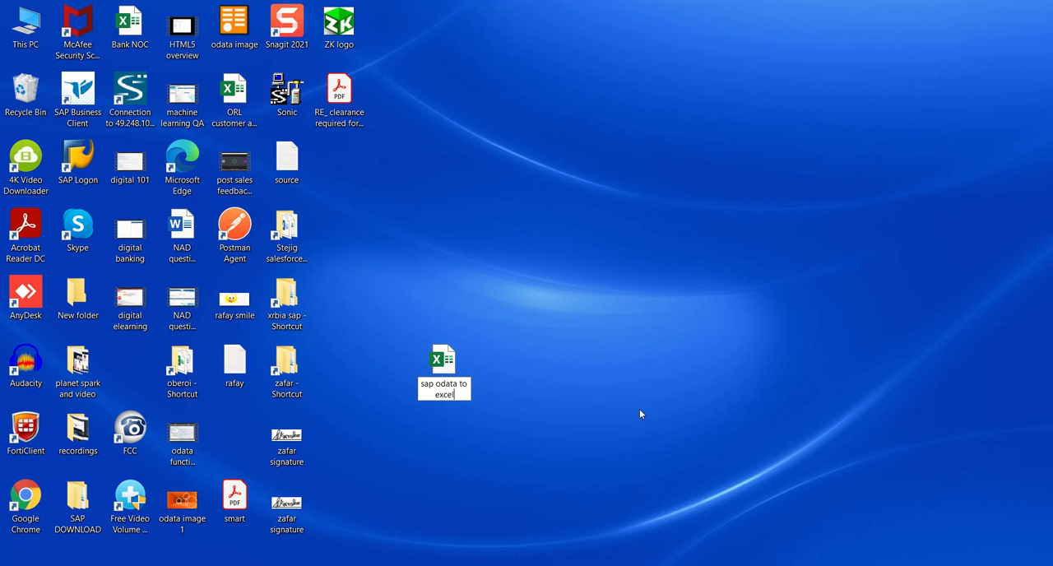
pyautogui.doubleClick(443, 359)
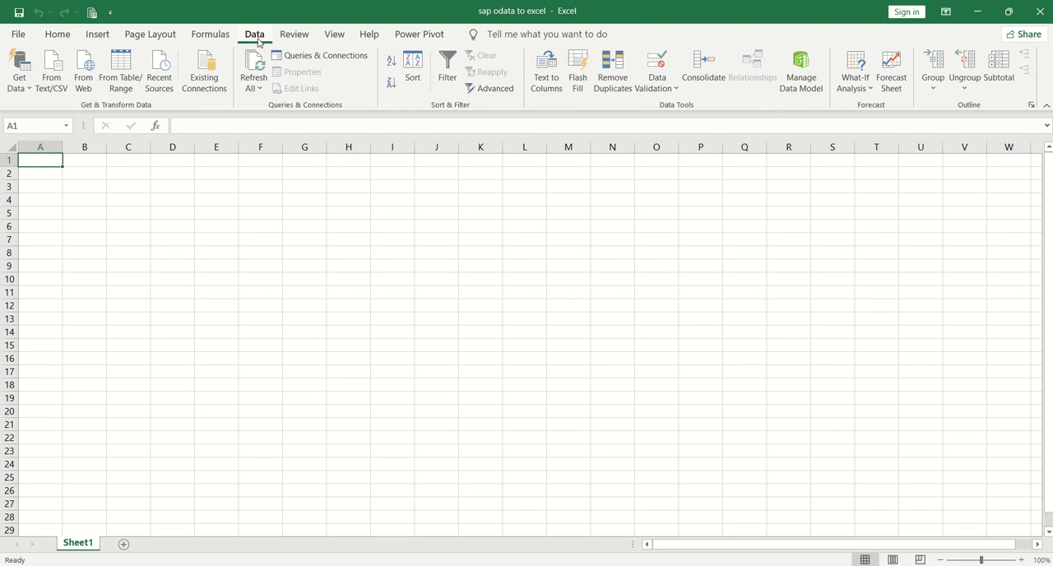
# Step: Start a Get Data import from an OData feed via From Other Sources
pyautogui.click(19, 69)
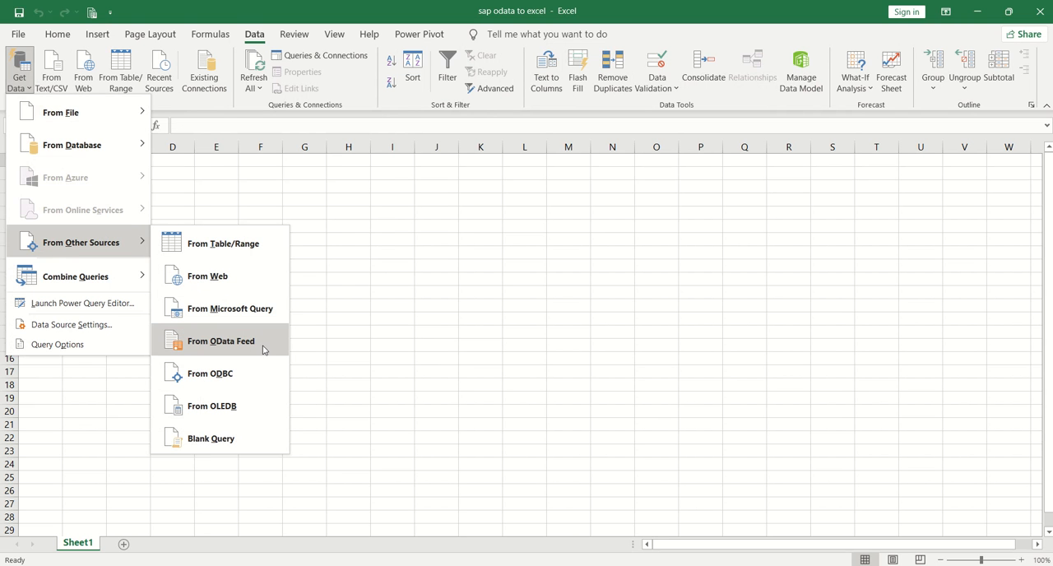
pyautogui.click(220, 341)
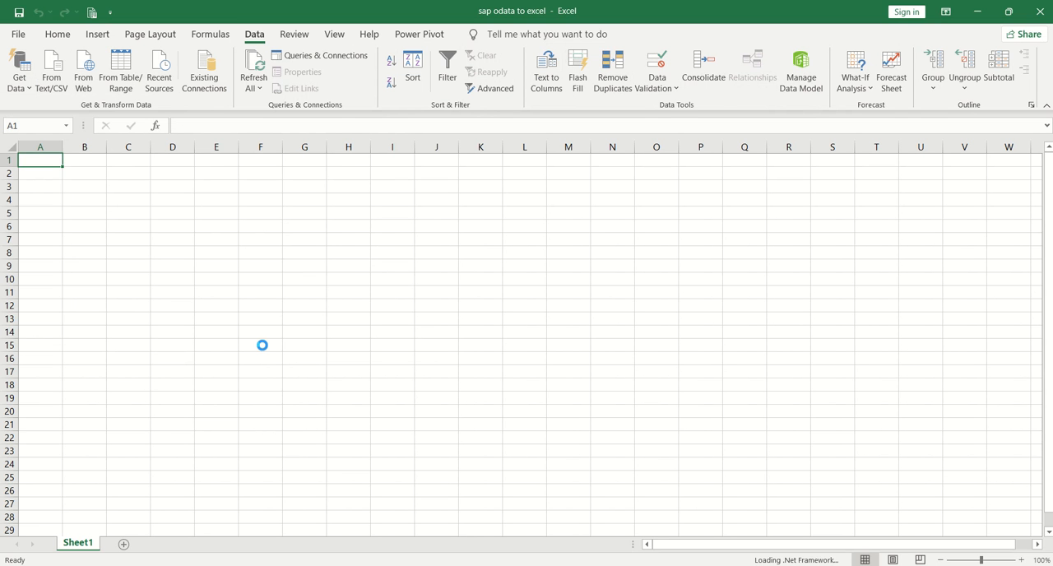
pyautogui.moveTo(270, 347)
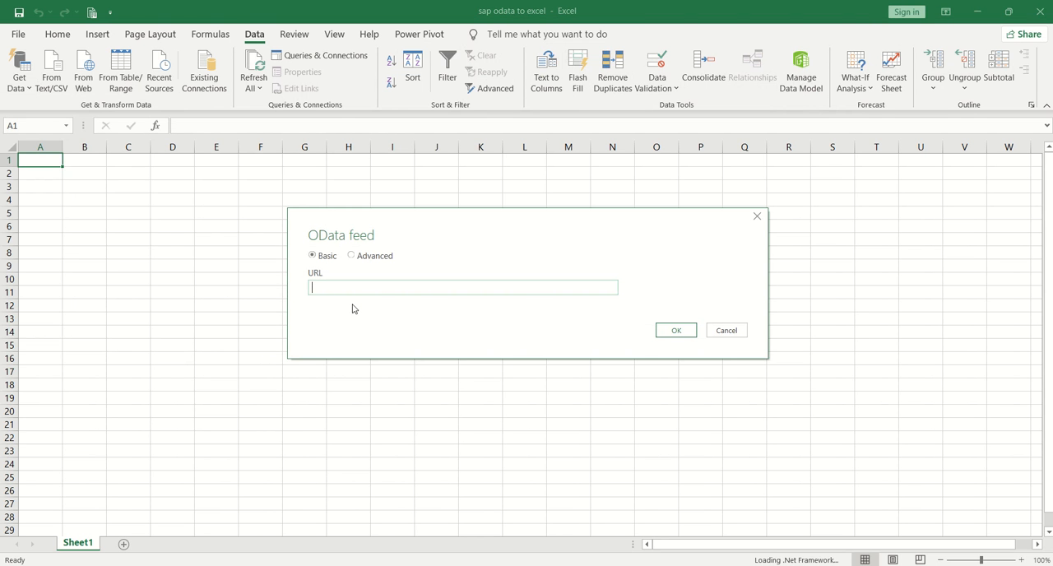
pyautogui.write('http://103.44.1.51:8770/sap/opu/odata/sap/ZKODATA1_SRV')
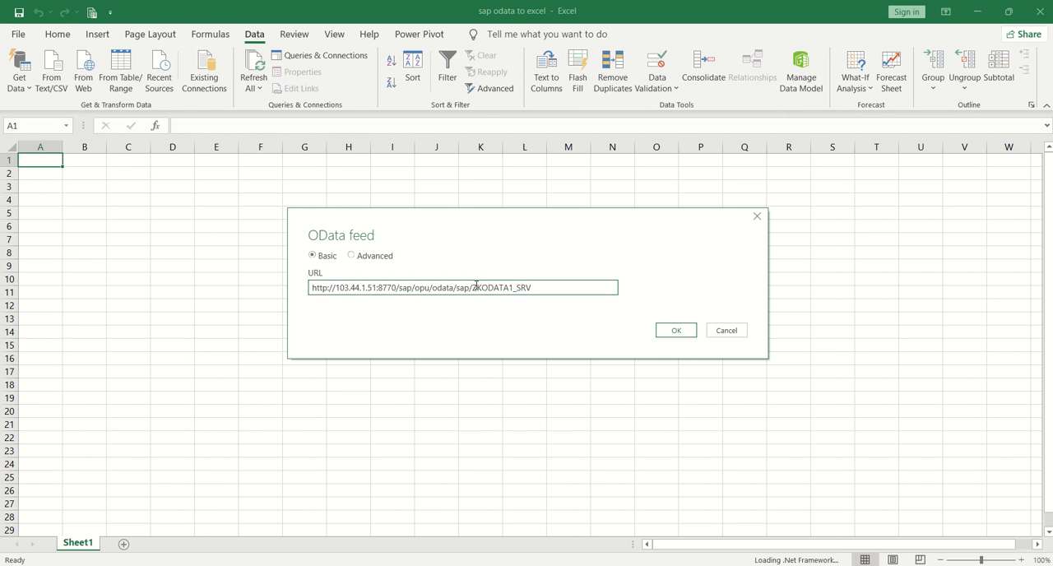
pyautogui.doubleClick(501, 288)
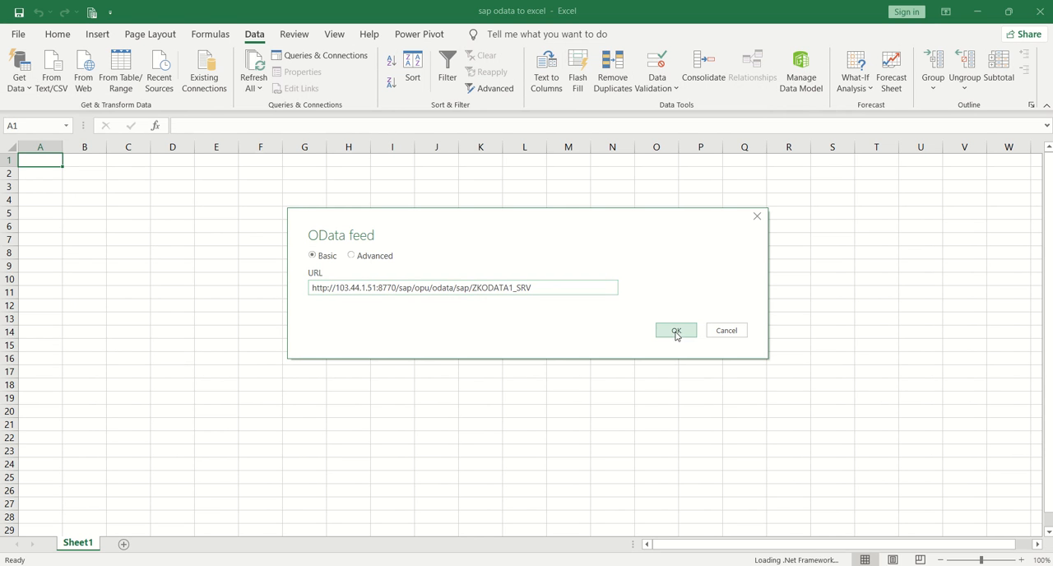
pyautogui.click(674, 329)
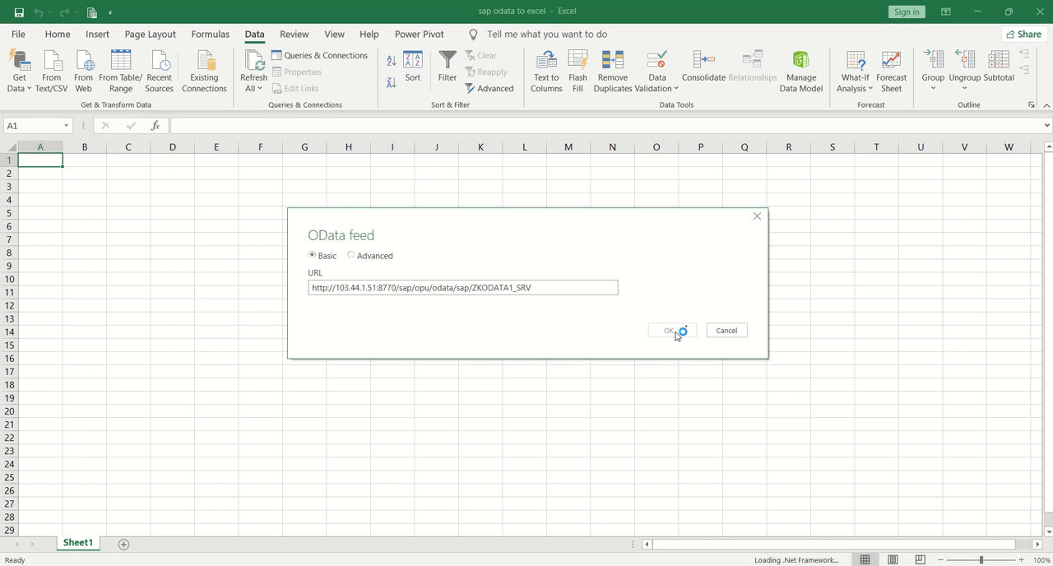
pyautogui.click(672, 329)
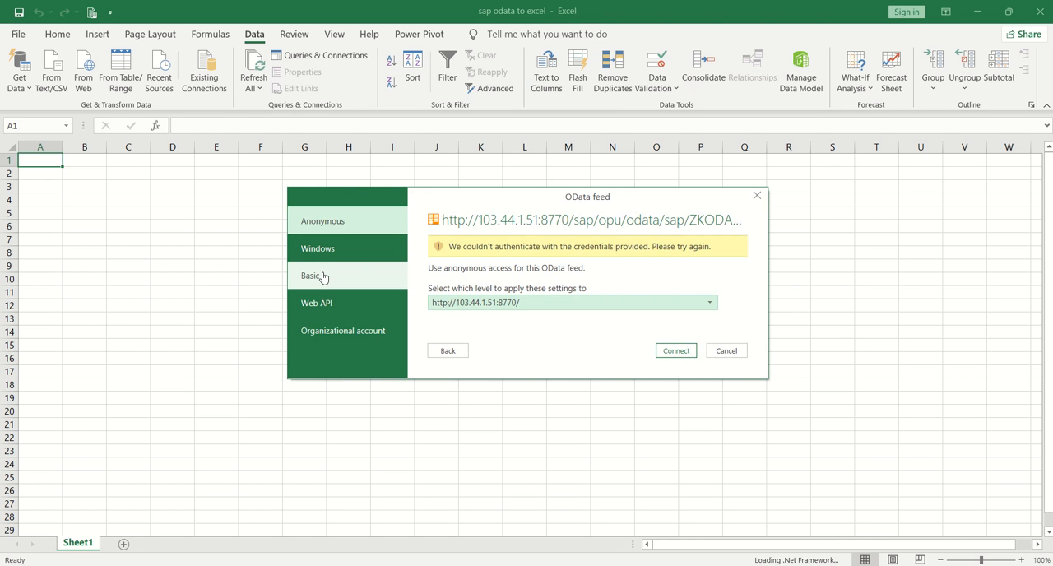
# Step: Choose Basic sign-in with user name core40 and attempt to connect
pyautogui.click(311, 277)
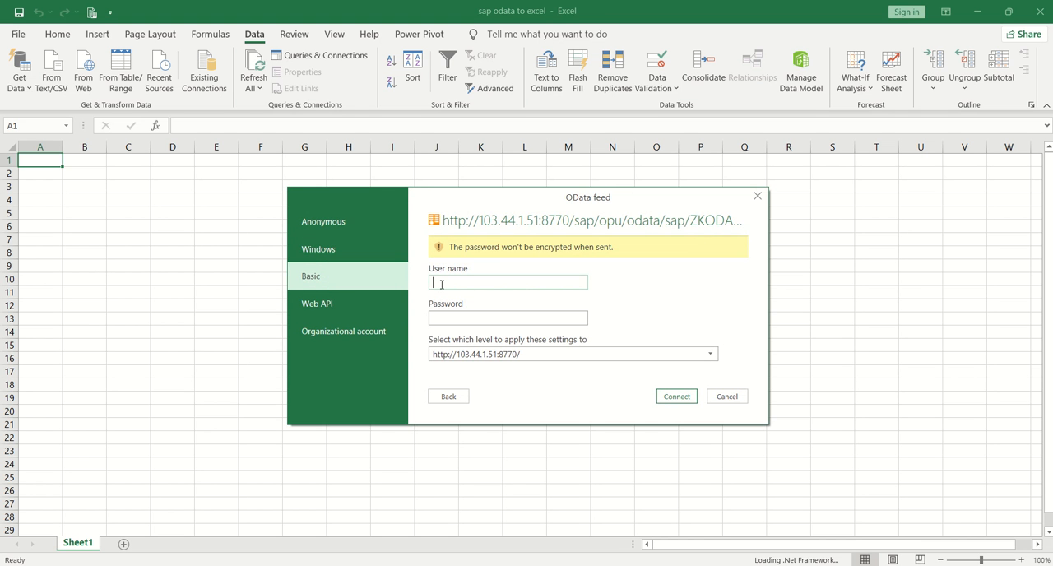
pyautogui.write('core40')
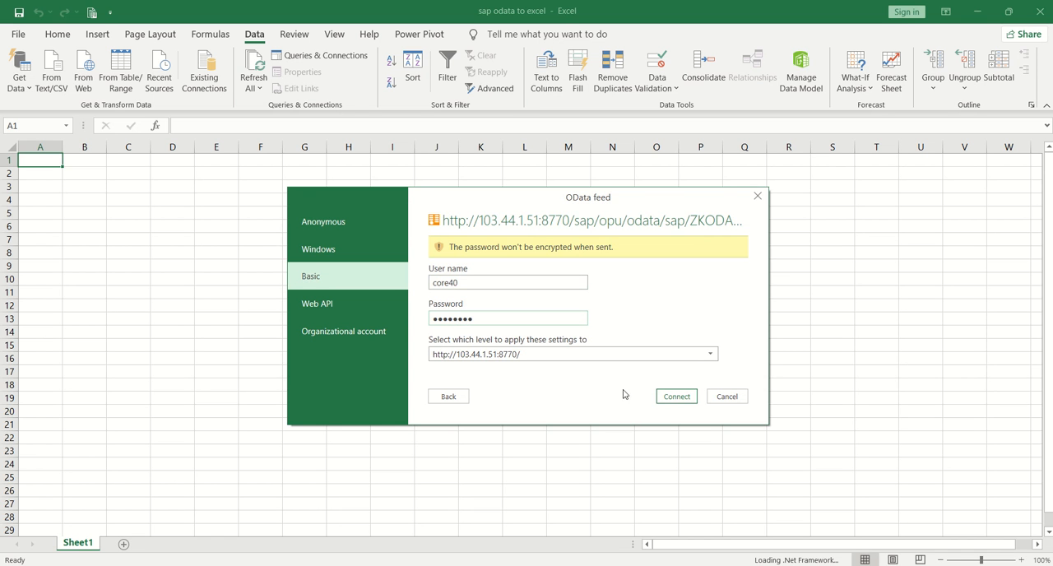
pyautogui.click(675, 394)
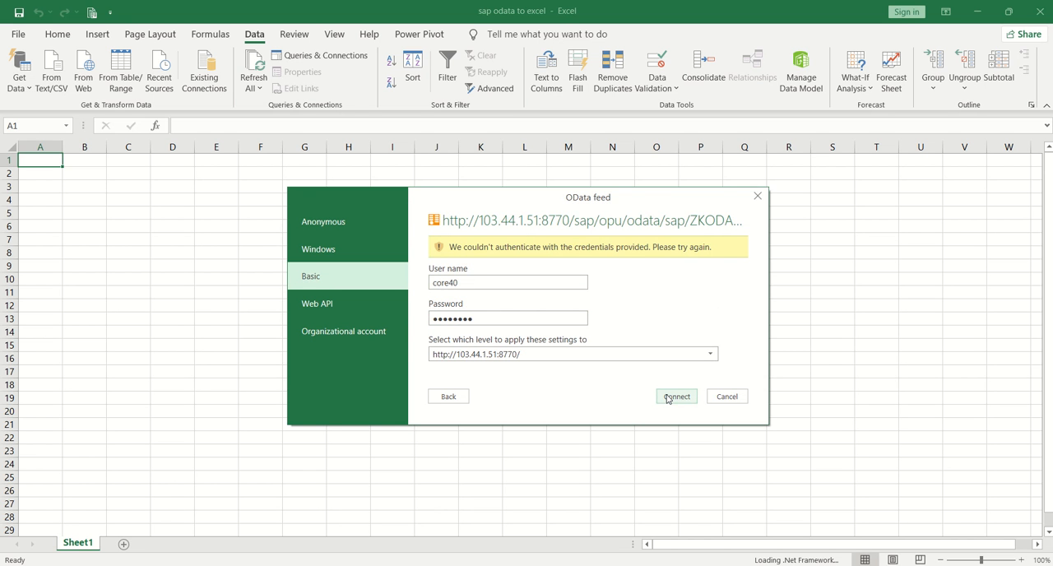
# Step: Re-enter the password correctly after the failed sign-in and connect again
pyautogui.click(507, 317)
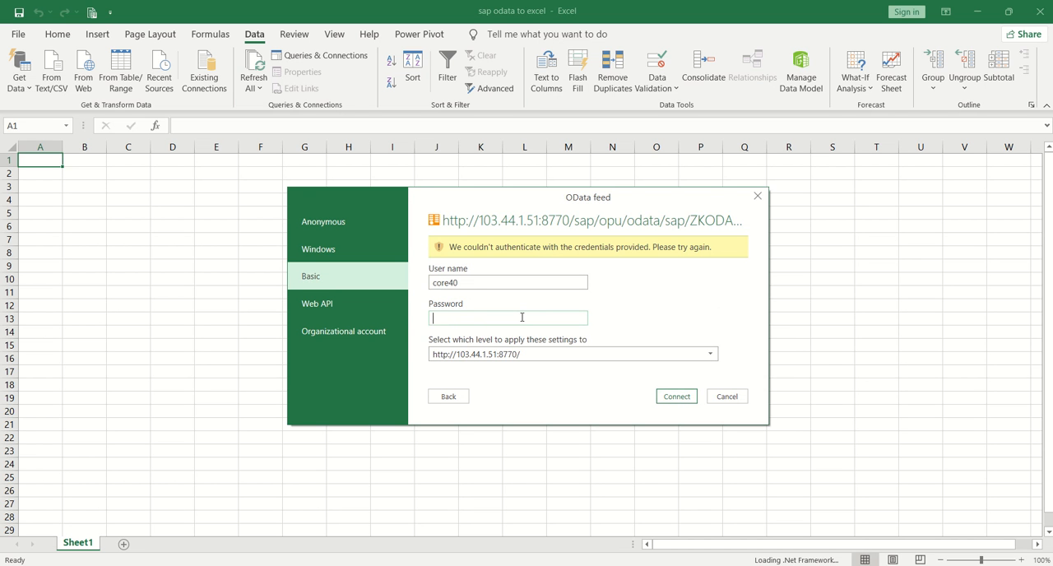
pyautogui.write('••')
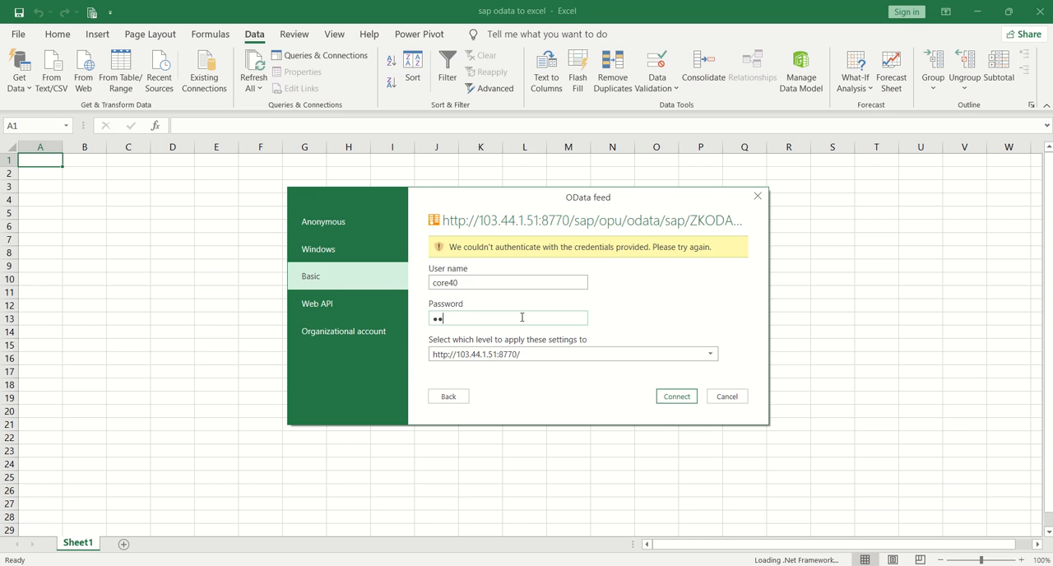
pyautogui.press('backspace')
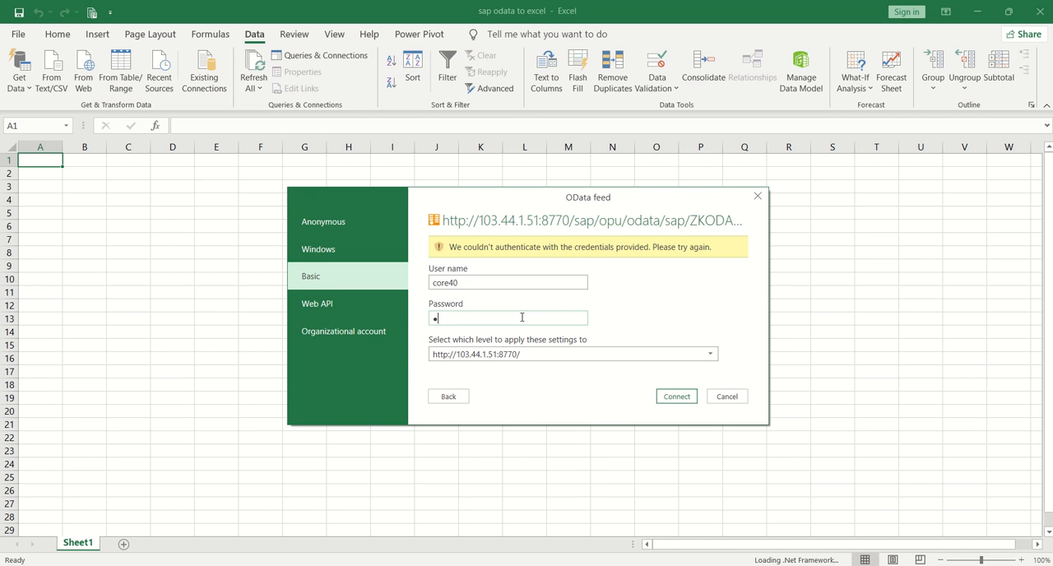
pyautogui.write('password')
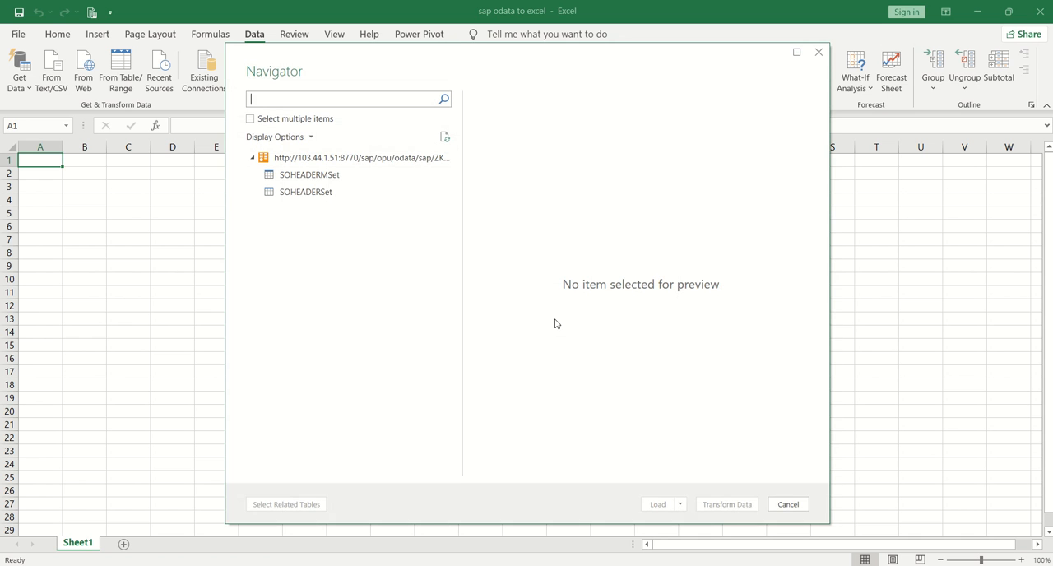
pyautogui.moveTo(372, 247)
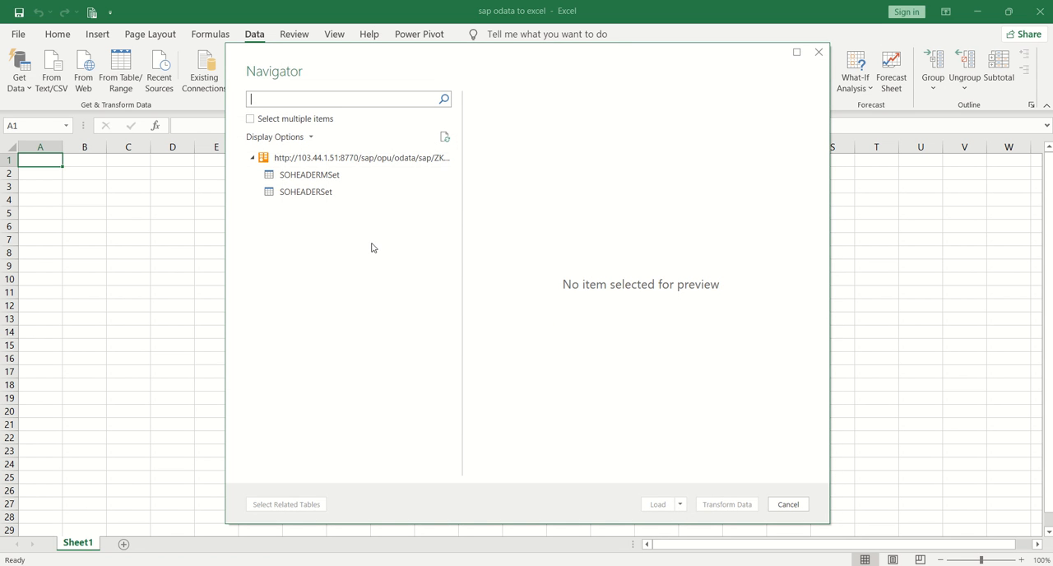
pyautogui.moveTo(464, 444)
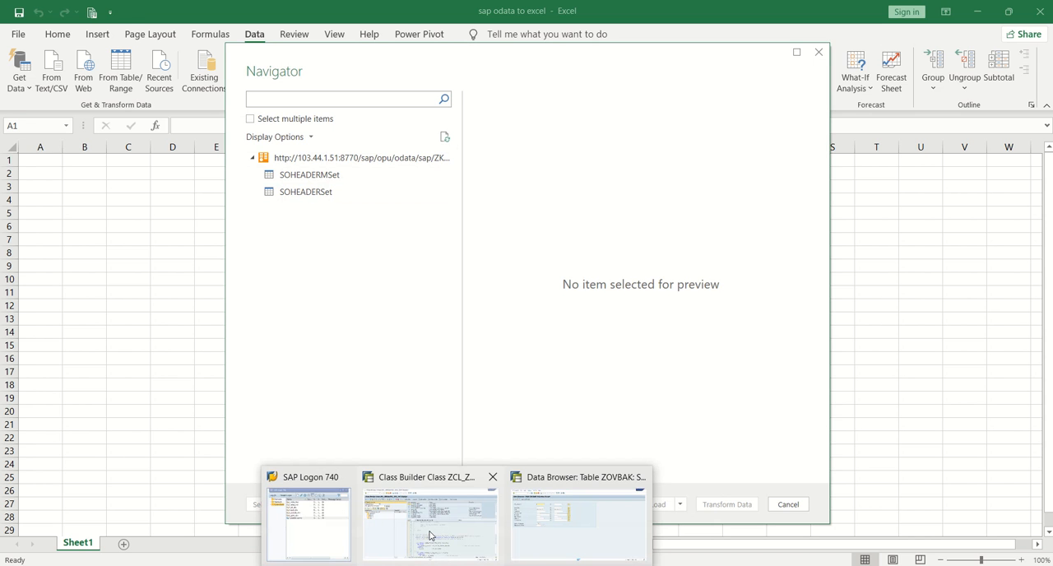
# Step: Switch from Excel's Navigator to the SAP Class Builder window
pyautogui.click(429, 523)
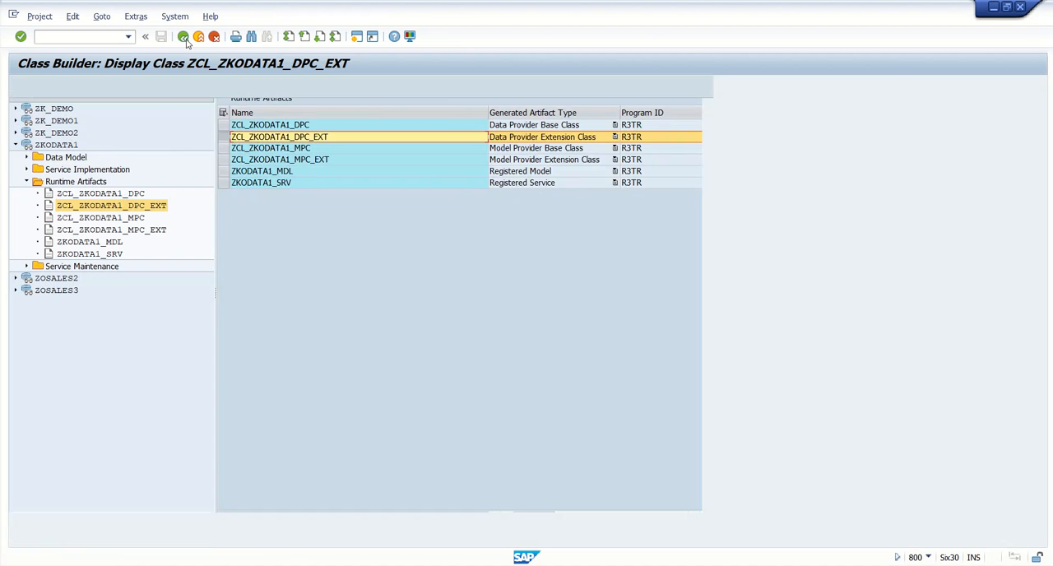
# Step: Review ZKODATA1's entity sets SOHEADERMSet and SOHEADERSet in Service Builder, then return to Excel
pyautogui.click(183, 36)
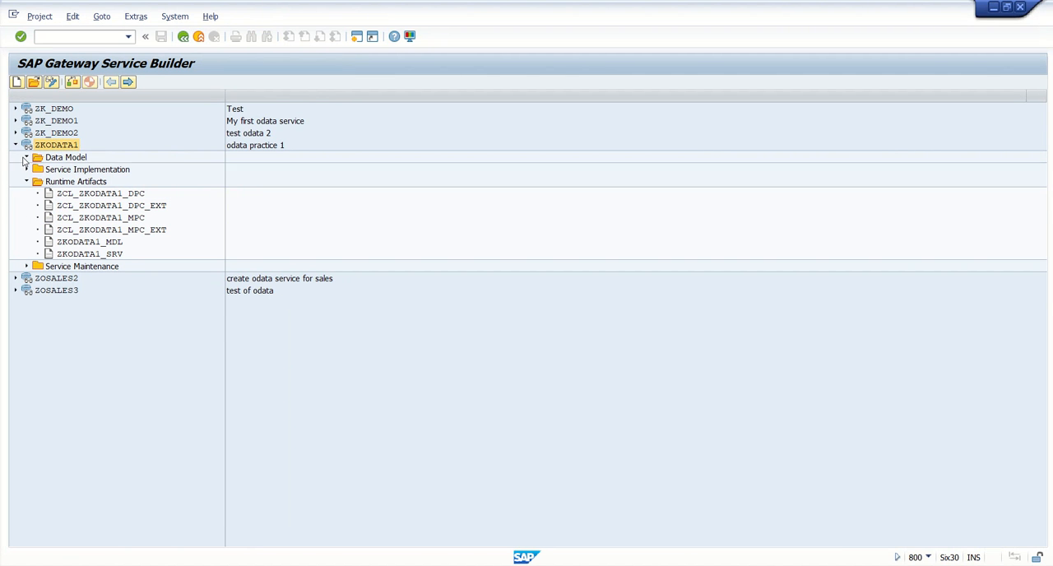
pyautogui.click(26, 158)
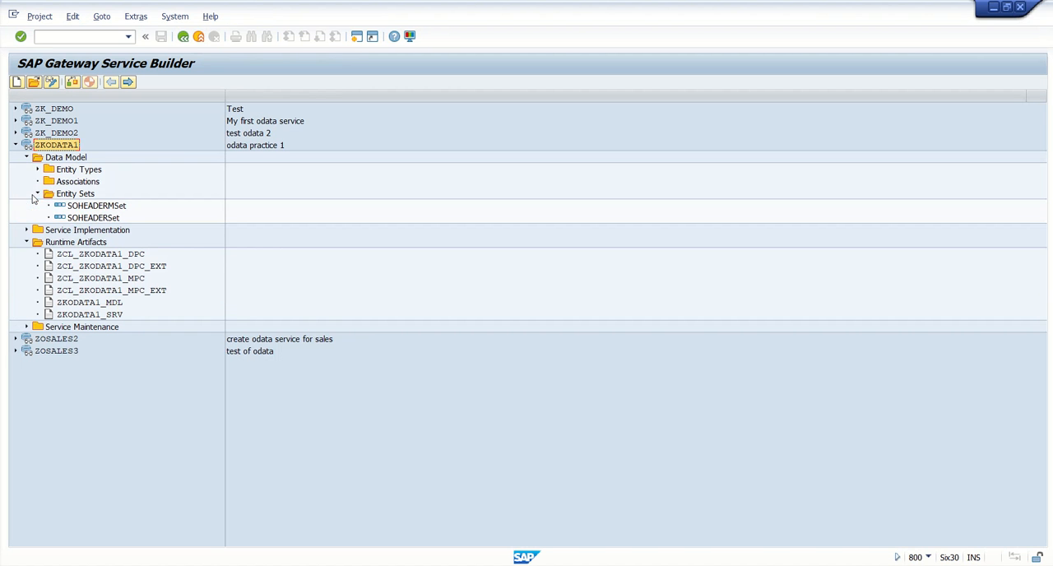
pyautogui.click(97, 204)
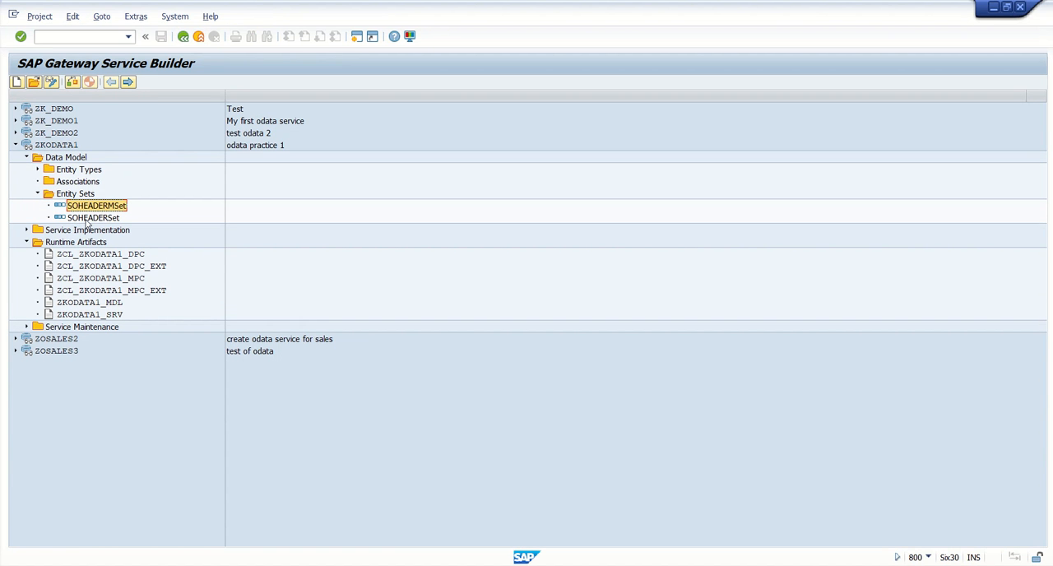
pyautogui.click(92, 218)
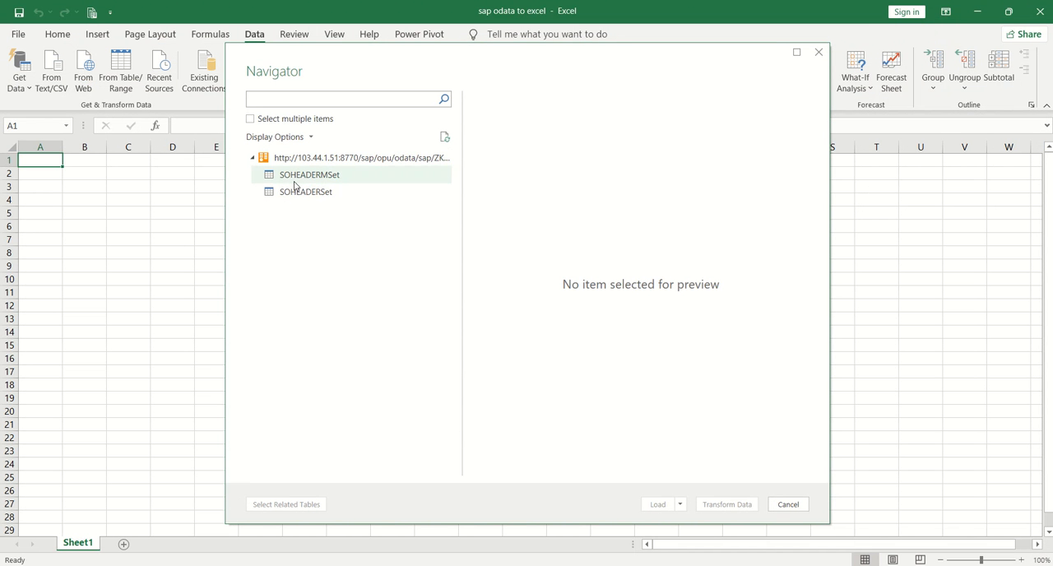
# Step: Preview SOHEADERSet in the Navigator and load its 31 records into a worksheet table
pyautogui.click(306, 190)
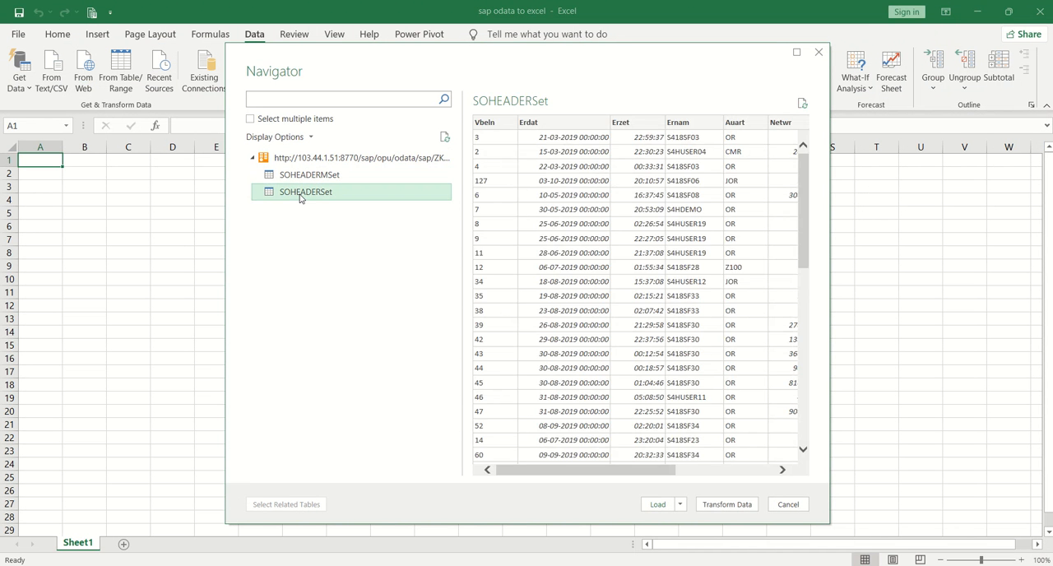
pyautogui.moveTo(306, 191)
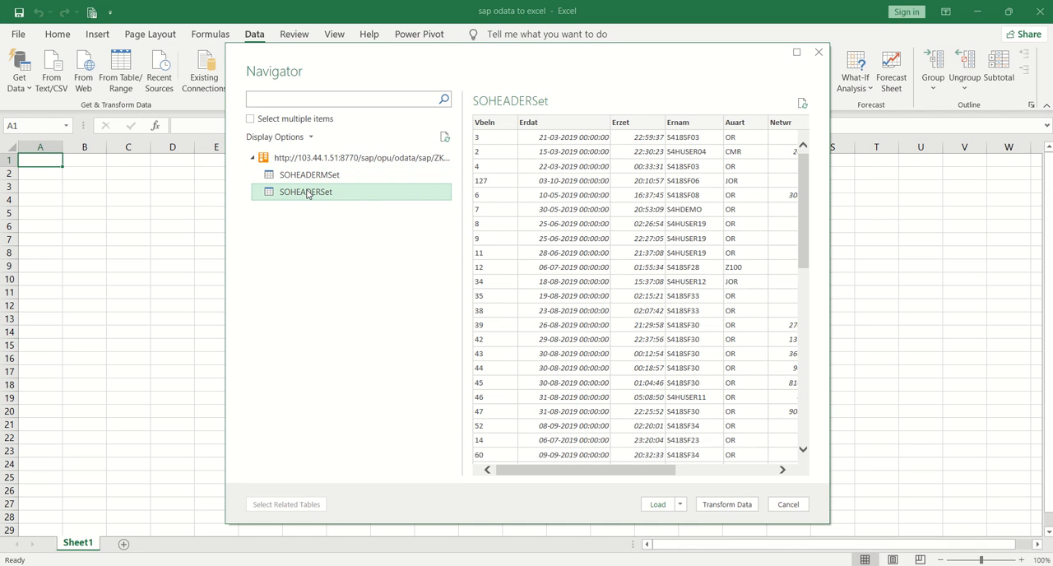
pyautogui.moveTo(571, 261)
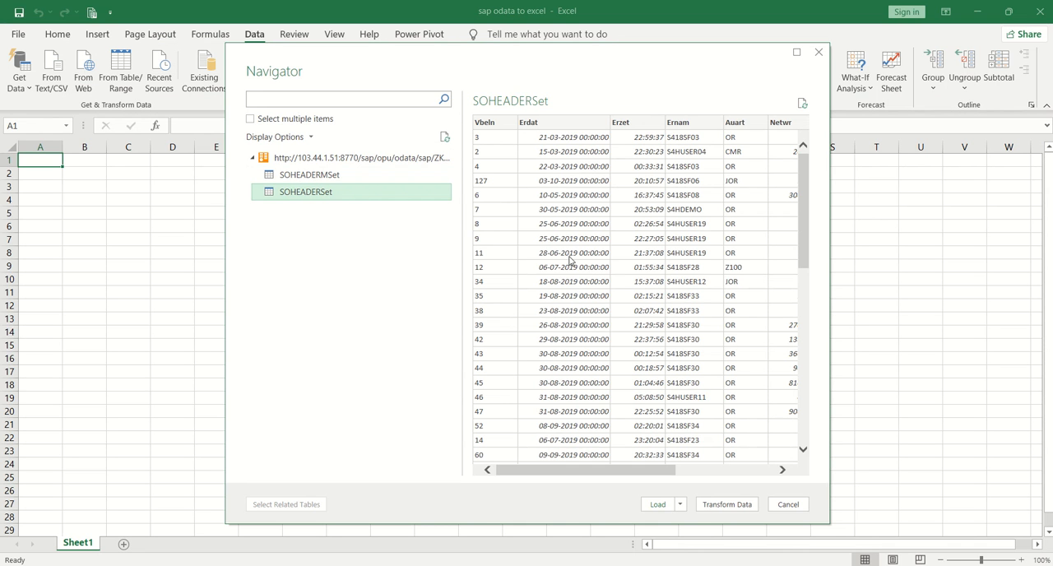
pyautogui.click(658, 503)
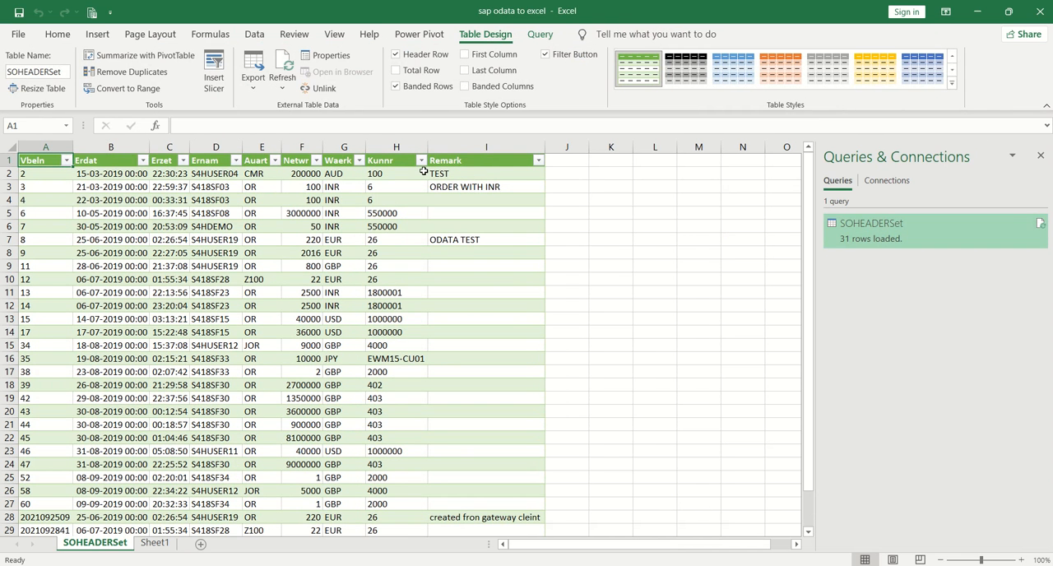
# Step: Inspect a few loaded cells, then switch to SAP's Data Browser for table ZOVBAK
pyautogui.click(342, 173)
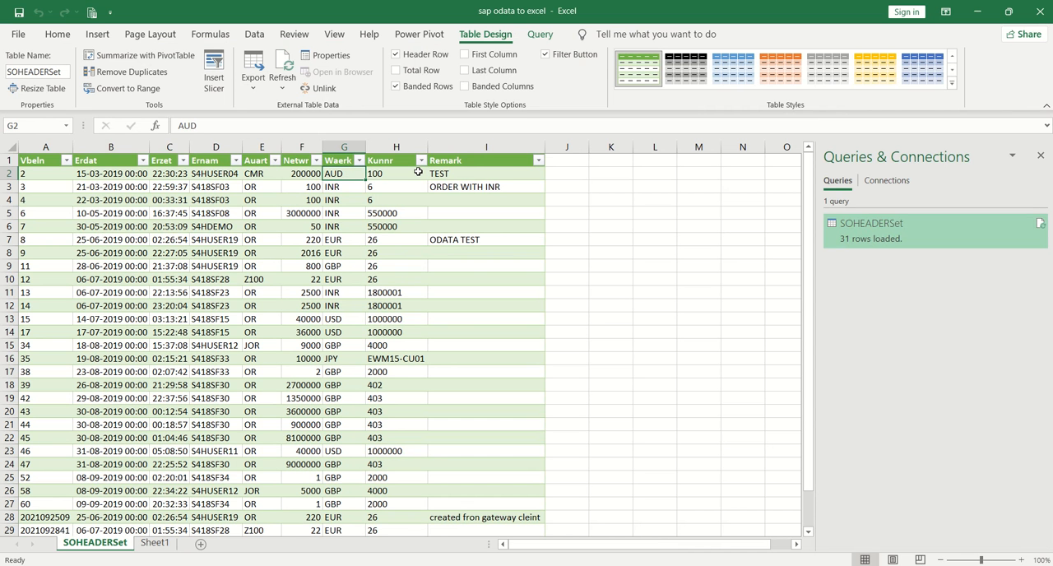
pyautogui.click(47, 265)
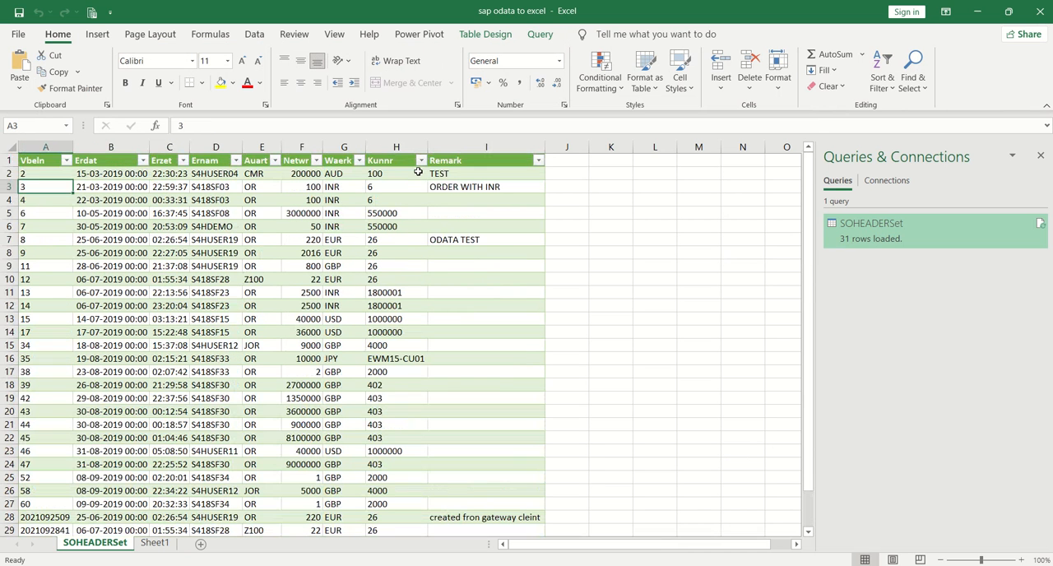
pyautogui.click(46, 199)
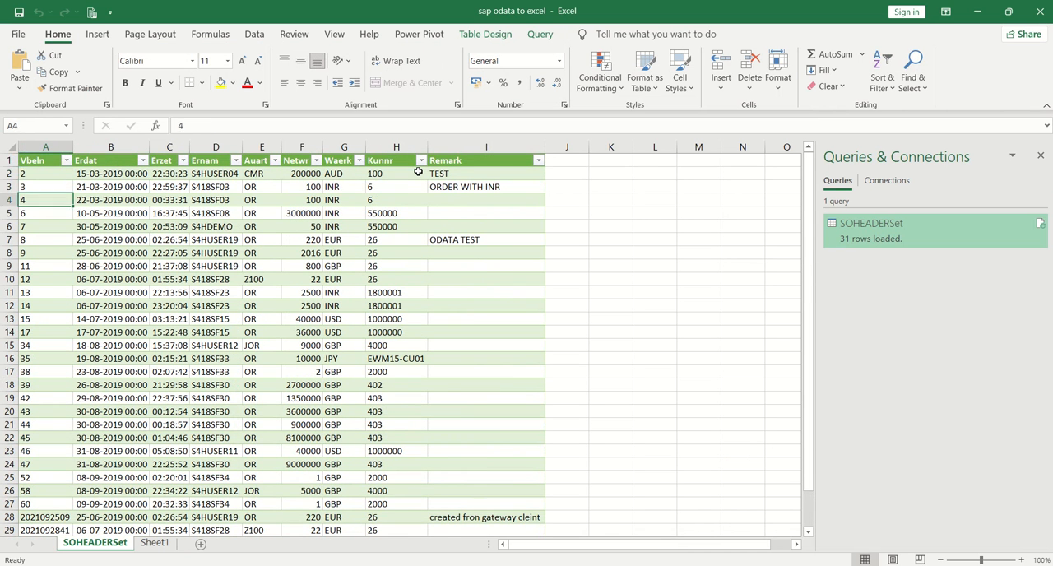
pyautogui.click(46, 173)
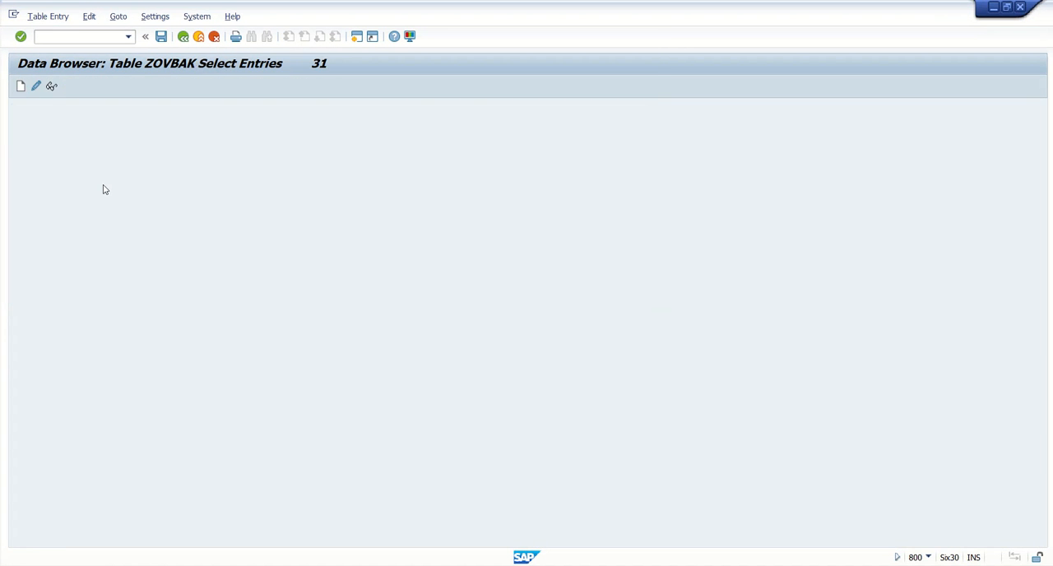
# Step: Execute the ZOVBAK Data Browser query to list all 31 entries, including TEST WITH EXCEL
pyautogui.click(65, 86)
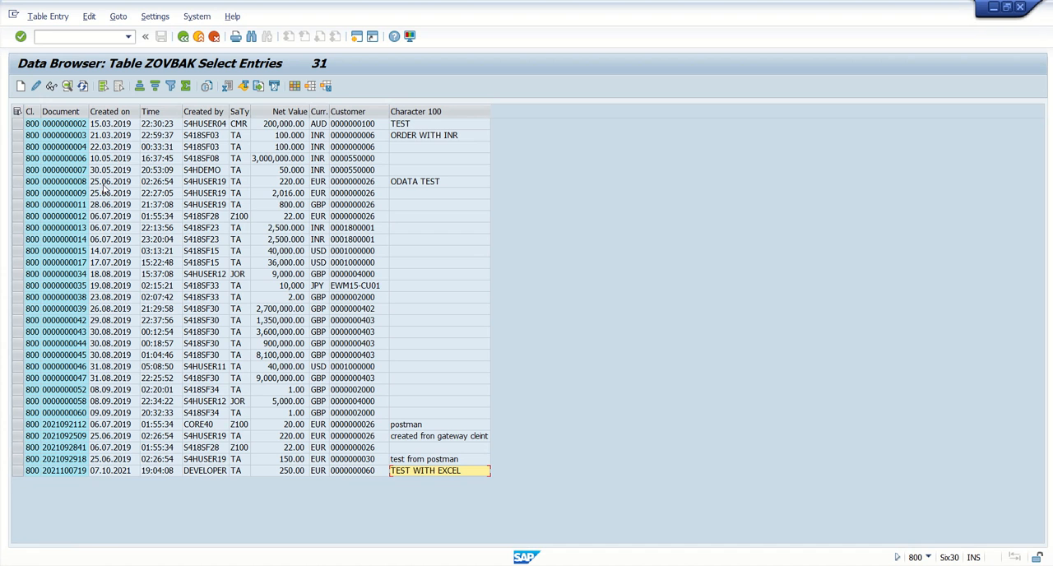
pyautogui.moveTo(89, 487)
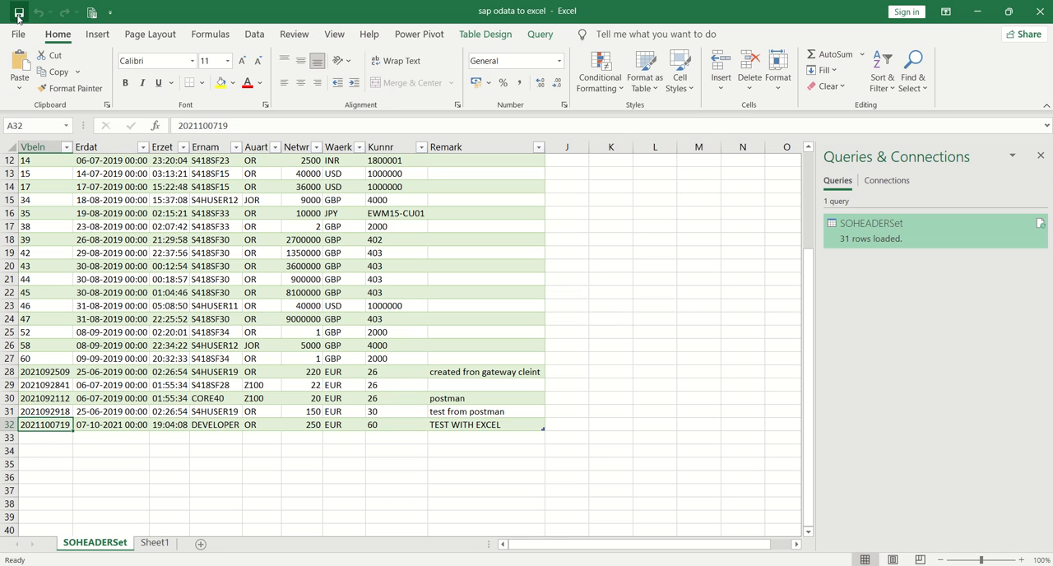
pyautogui.moveTo(306, 247)
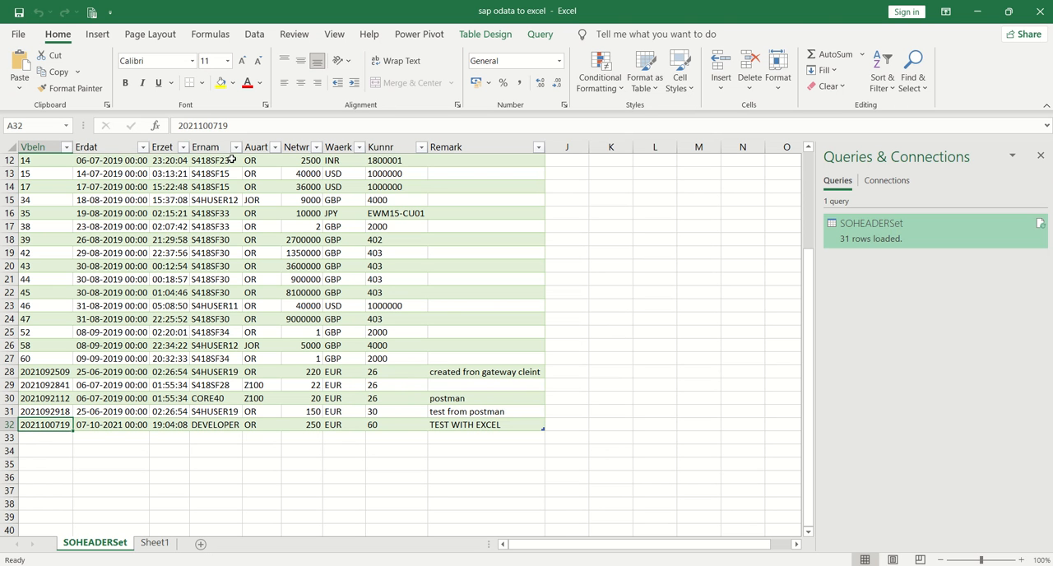
# Step: In Connection Properties, tick 'Refresh data when opening the file' for the SOHEADERSet query and confirm
pyautogui.click(253, 33)
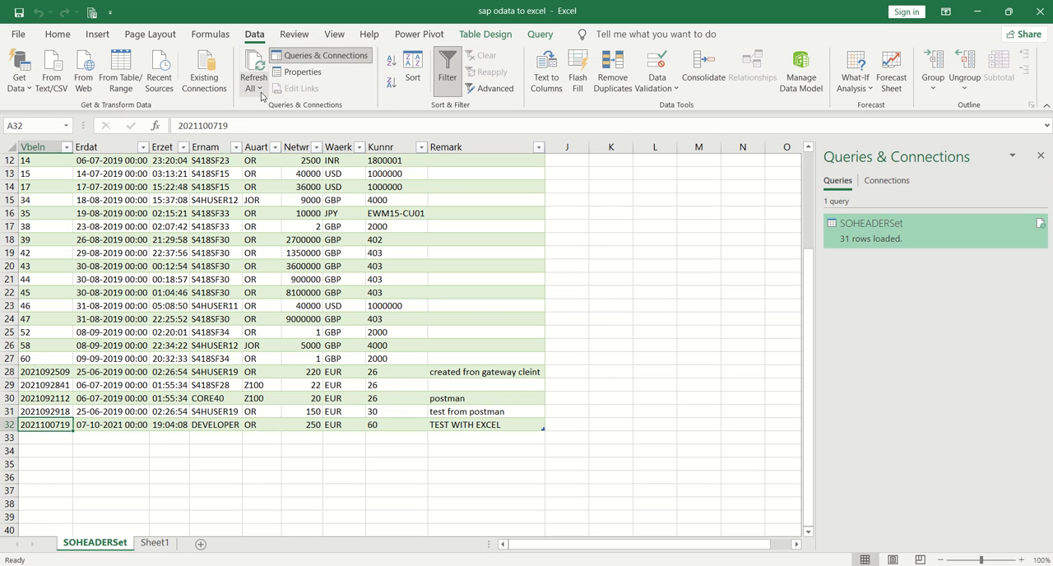
pyautogui.click(253, 89)
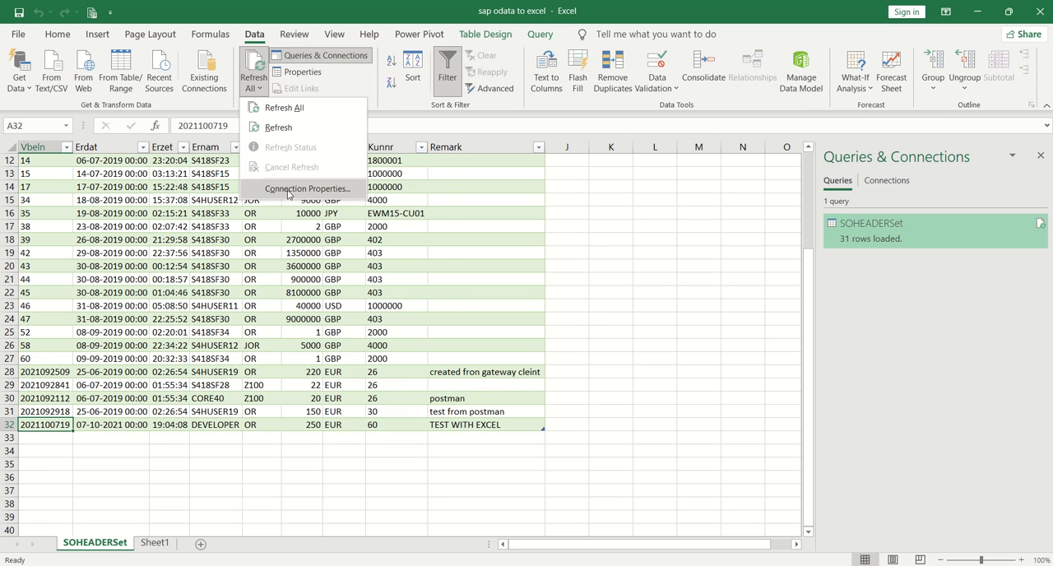
pyautogui.click(308, 188)
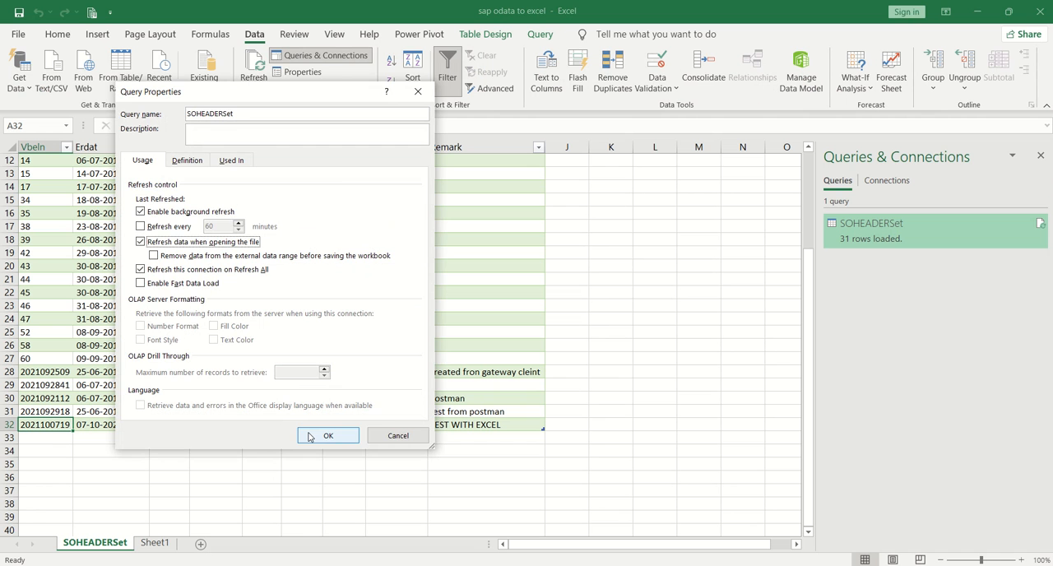
pyautogui.click(328, 435)
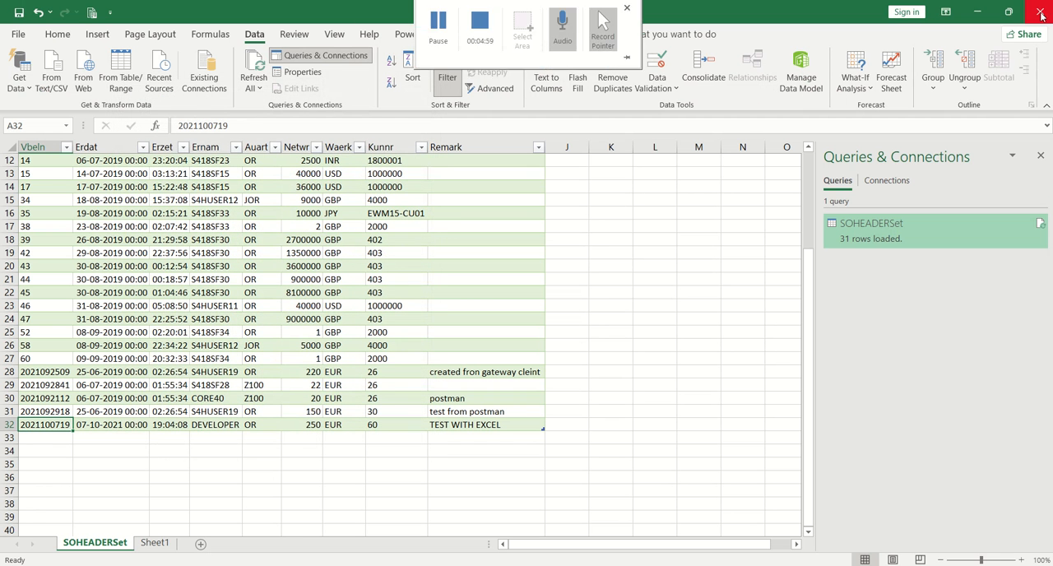
pyautogui.click(627, 10)
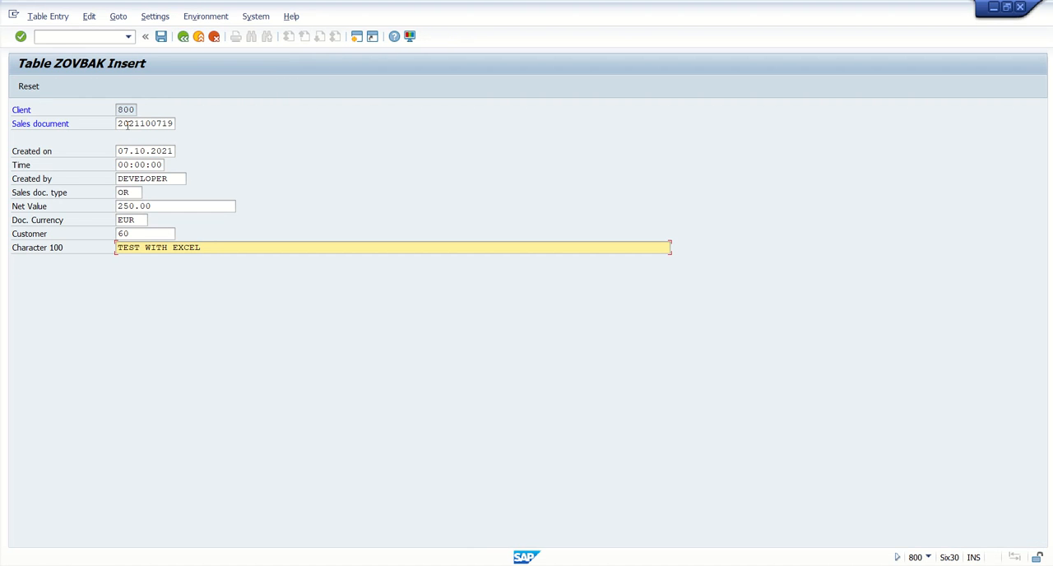
pyautogui.click(144, 122)
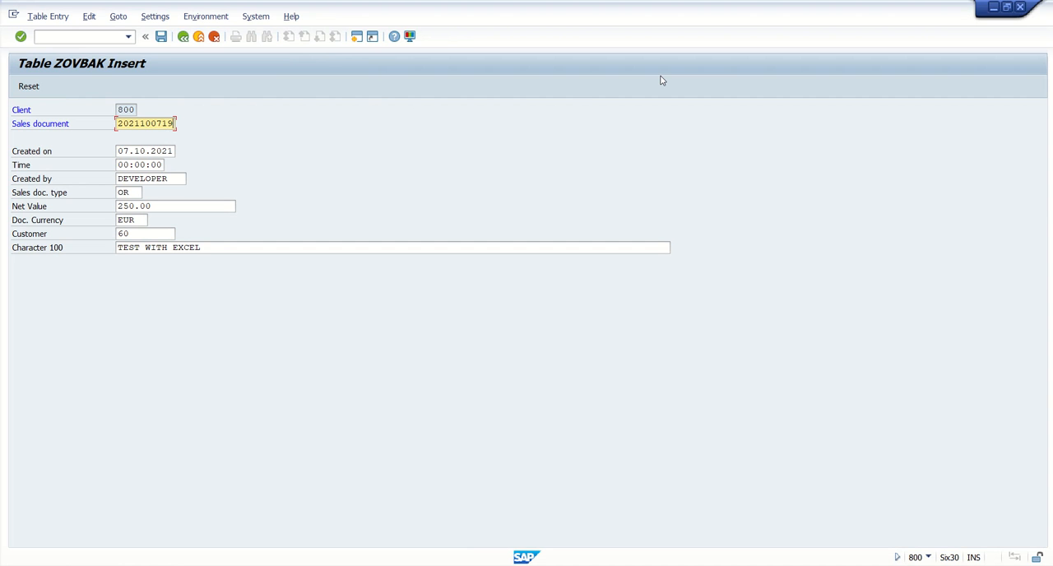
pyautogui.press('BackSpace')
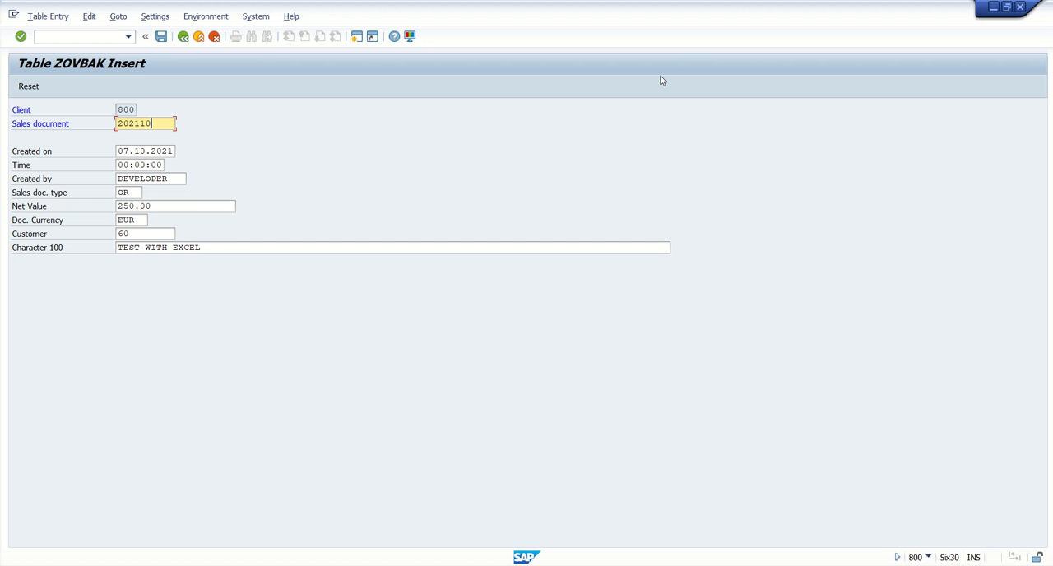
pyautogui.write('0955')
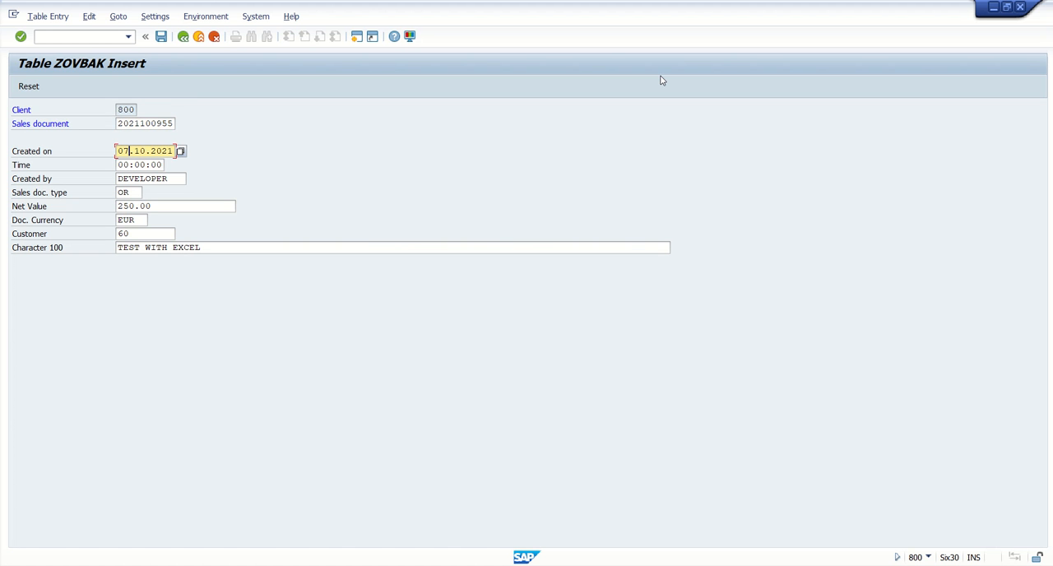
pyautogui.write('09.10.2021')
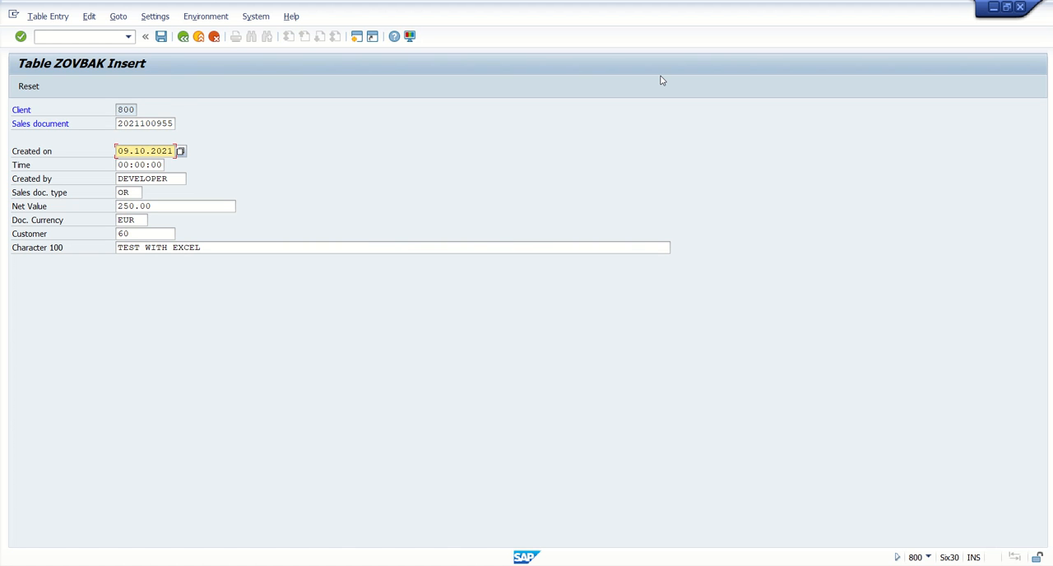
pyautogui.click(175, 206)
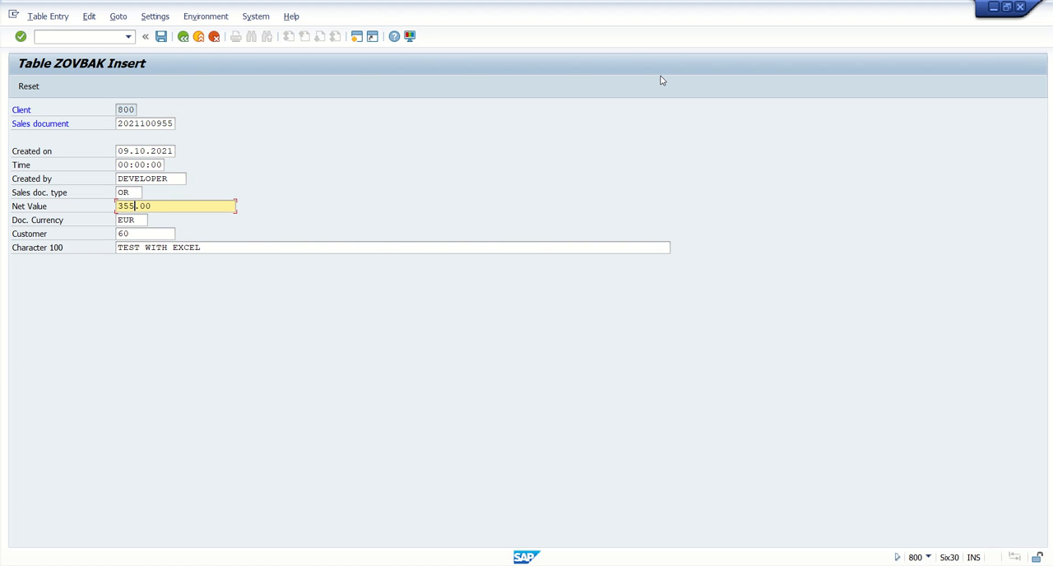
pyautogui.click(145, 234)
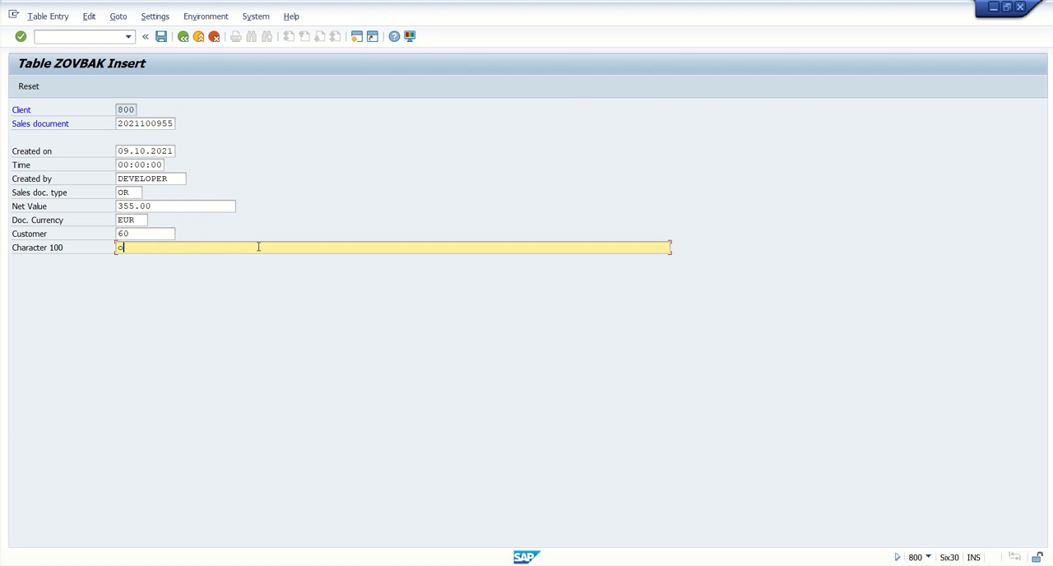
pyautogui.write('data test')
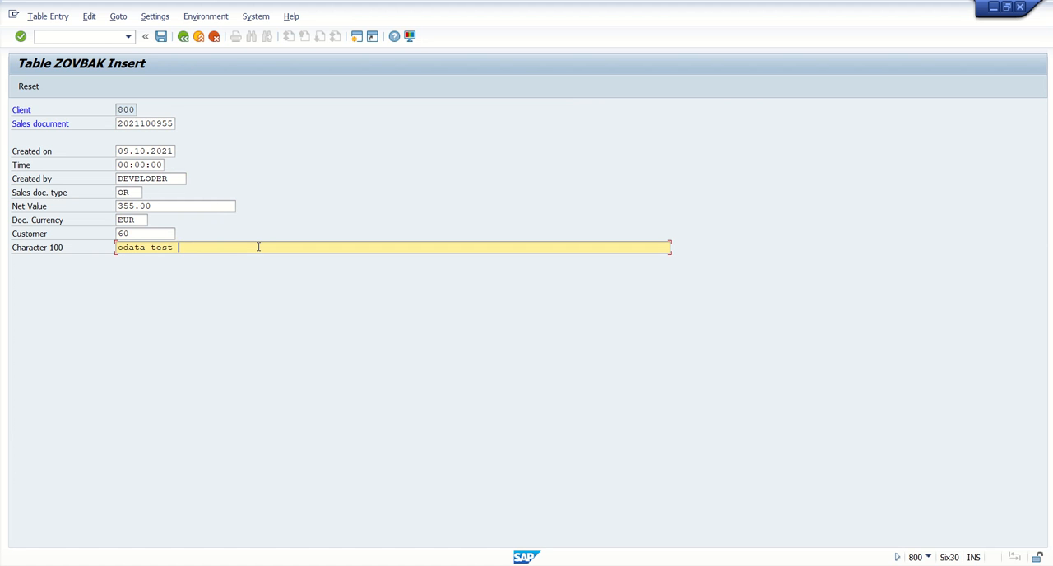
pyautogui.write('with ex')
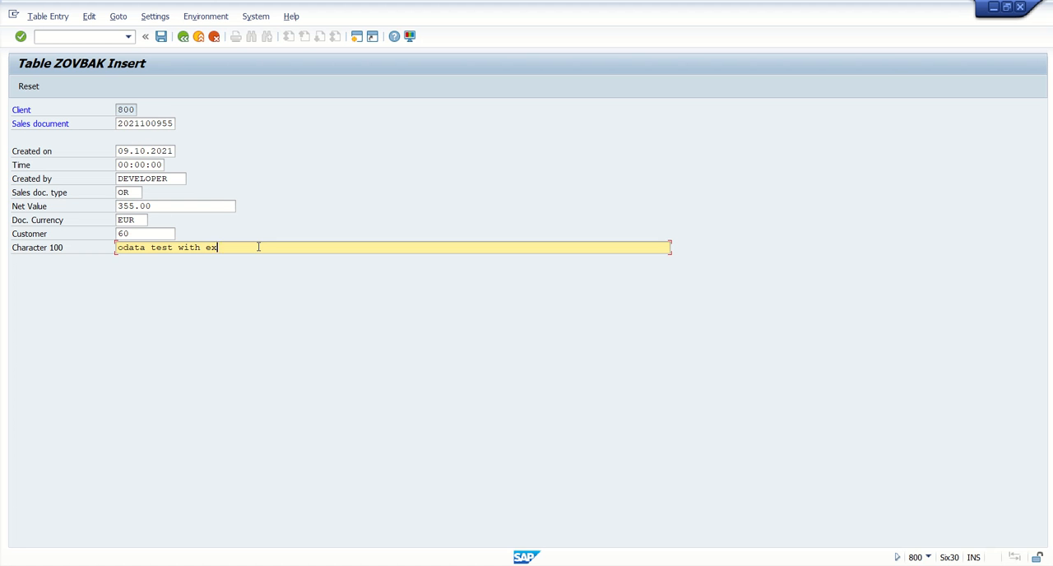
# Step: Validate and save the record, list the entries, then confirm ZOVBAK now counts 32 entries
pyautogui.click(162, 36)
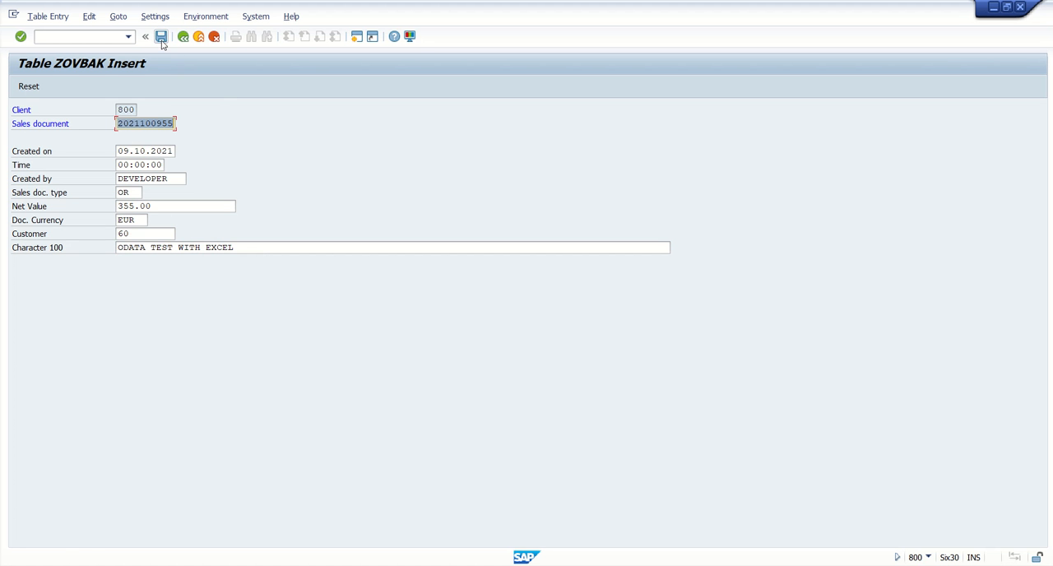
pyautogui.click(162, 36)
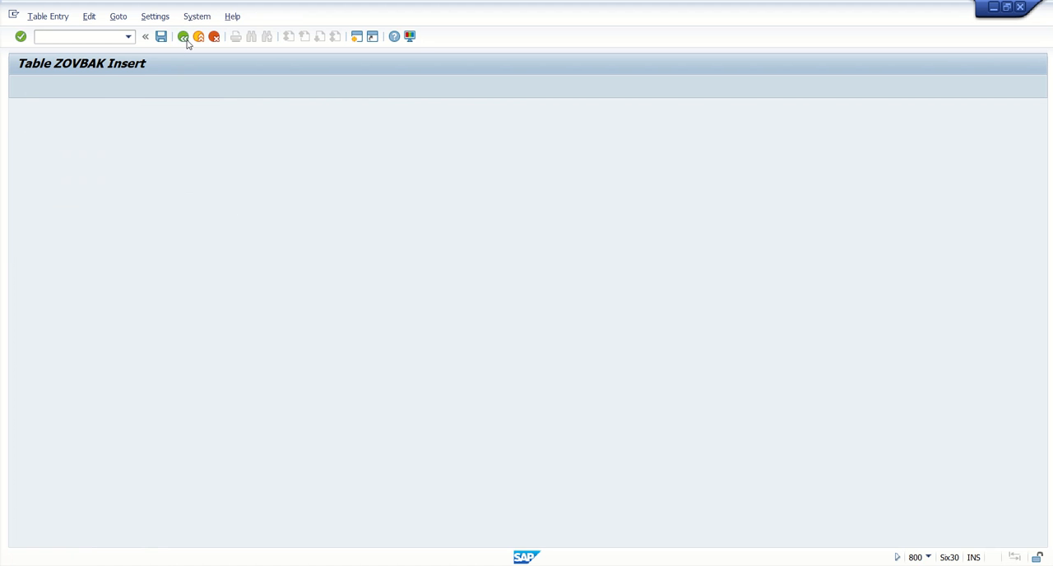
pyautogui.click(183, 37)
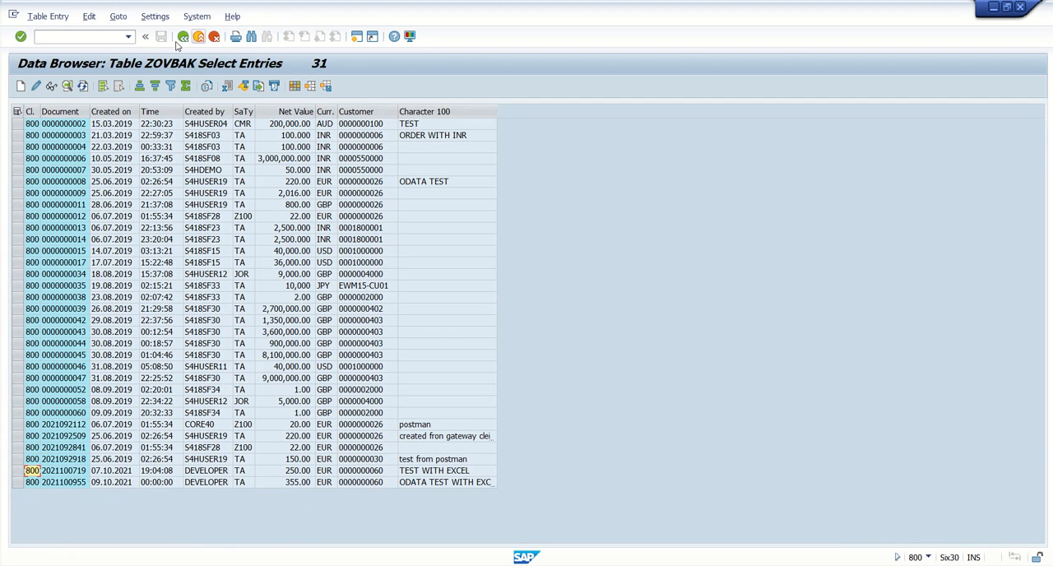
pyautogui.click(146, 36)
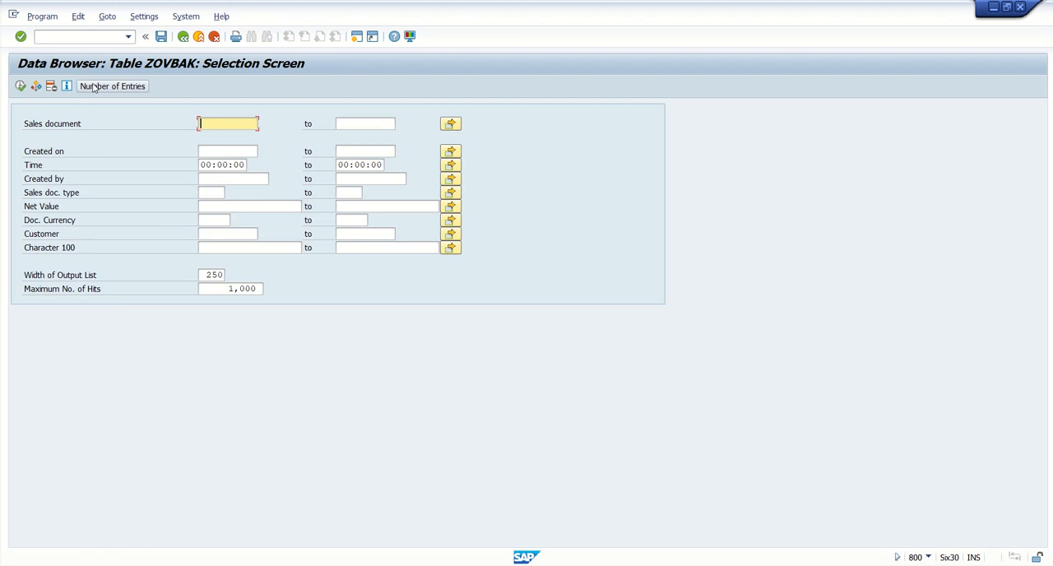
pyautogui.click(112, 86)
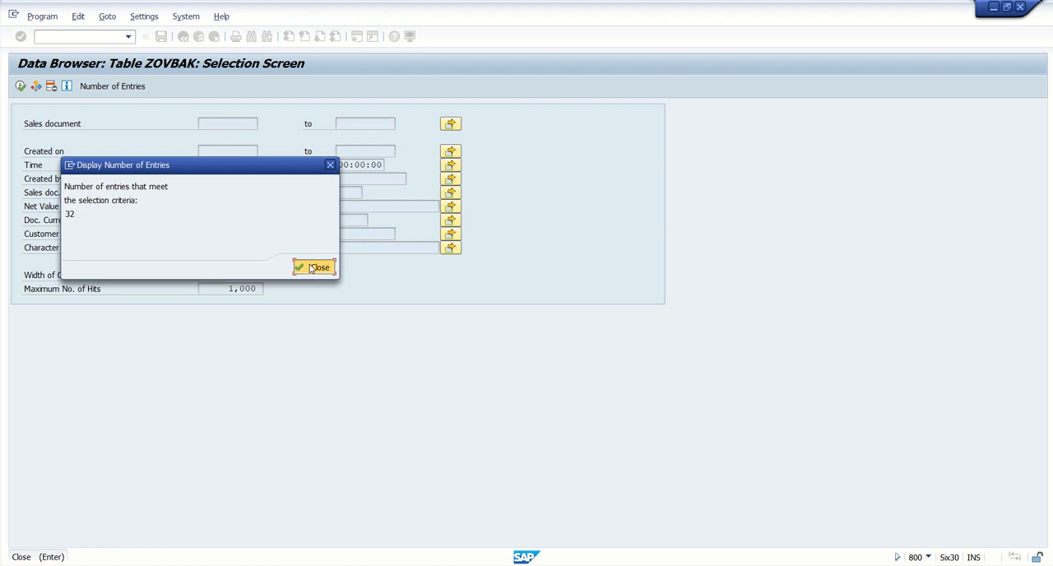
pyautogui.click(313, 267)
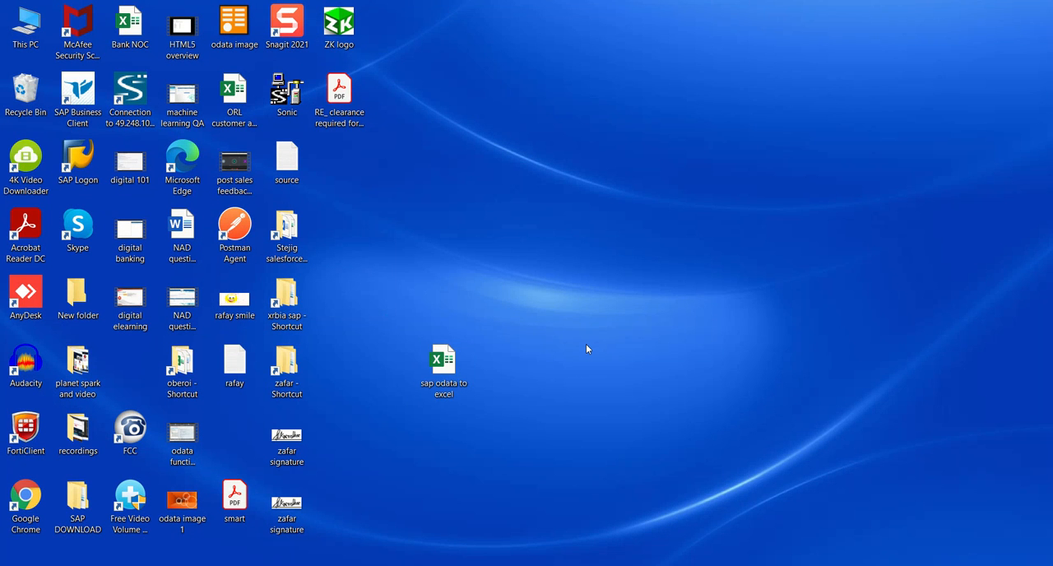
pyautogui.doubleClick(443, 359)
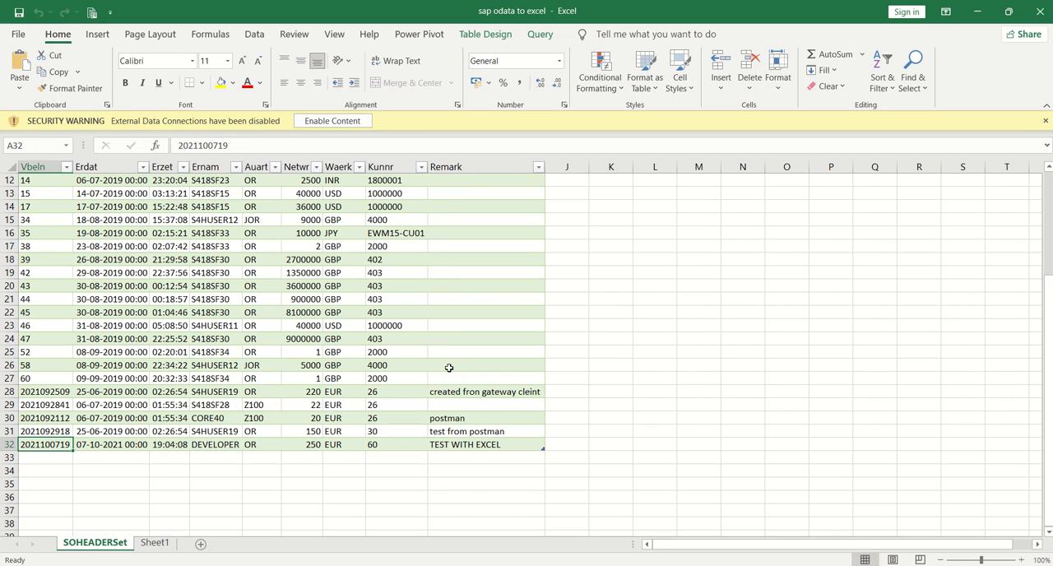
pyautogui.moveTo(380, 378)
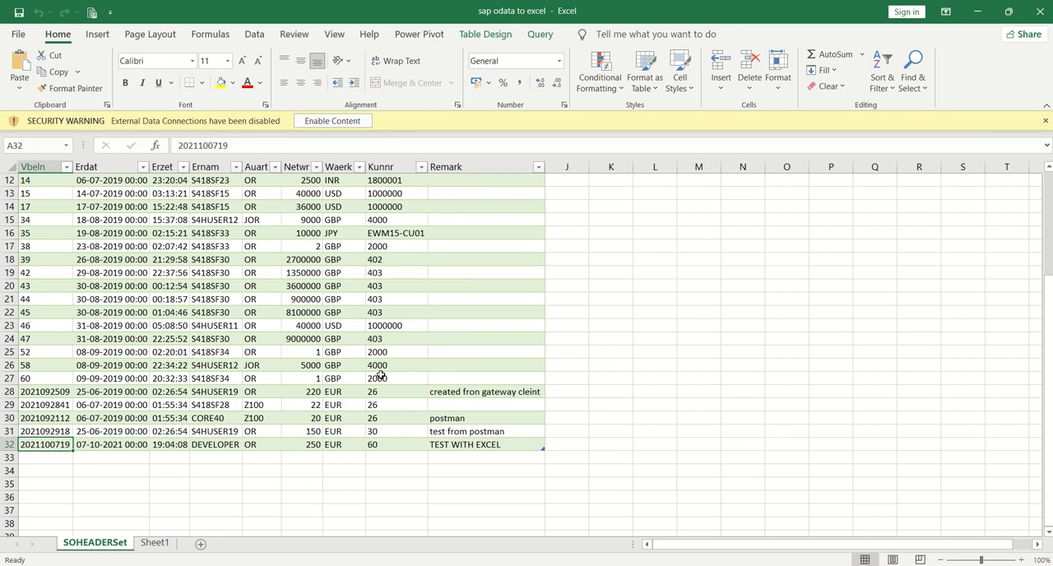
pyautogui.click(332, 120)
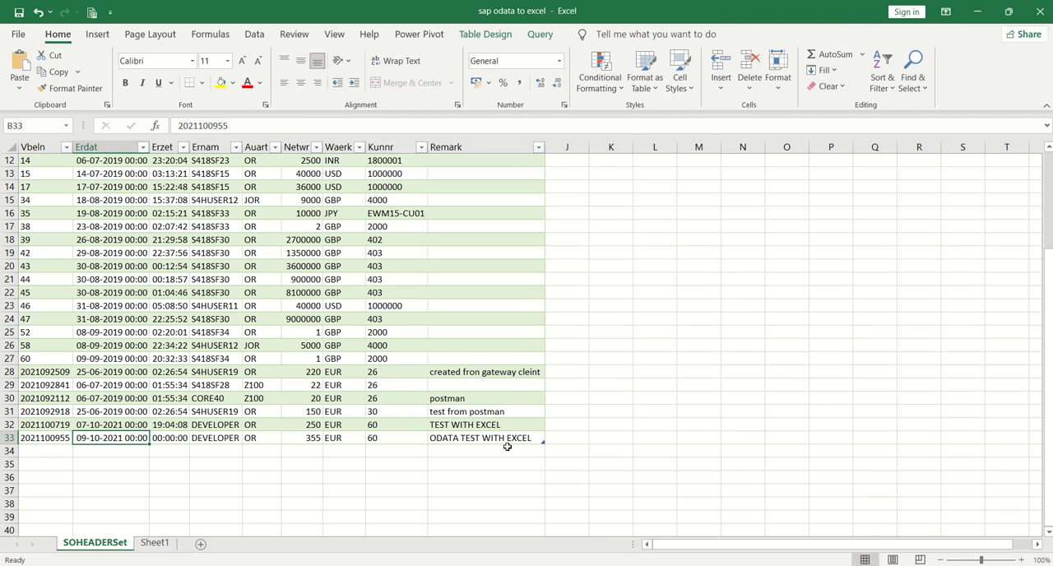
pyautogui.click(485, 437)
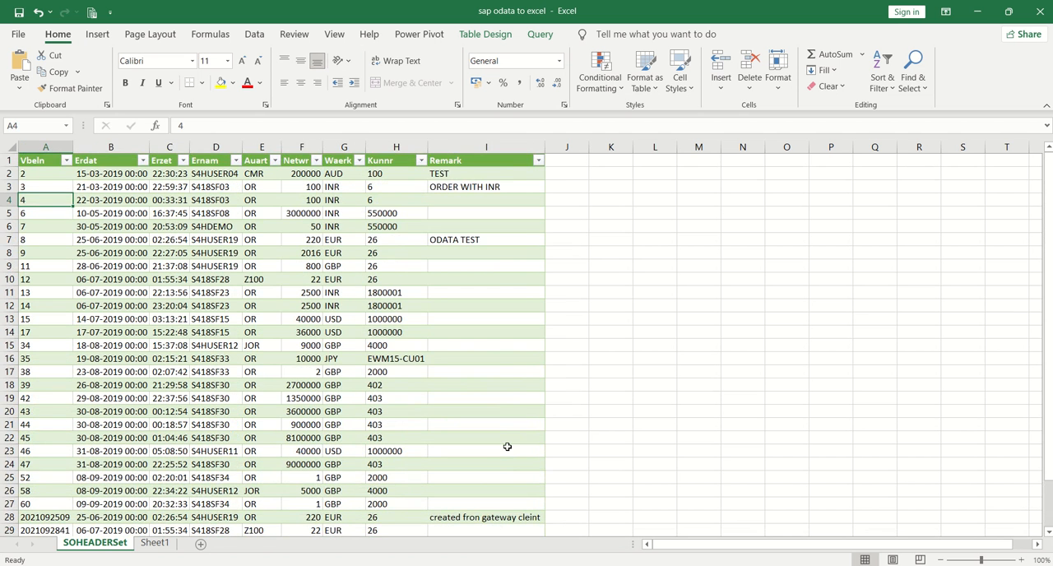
pyautogui.click(46, 172)
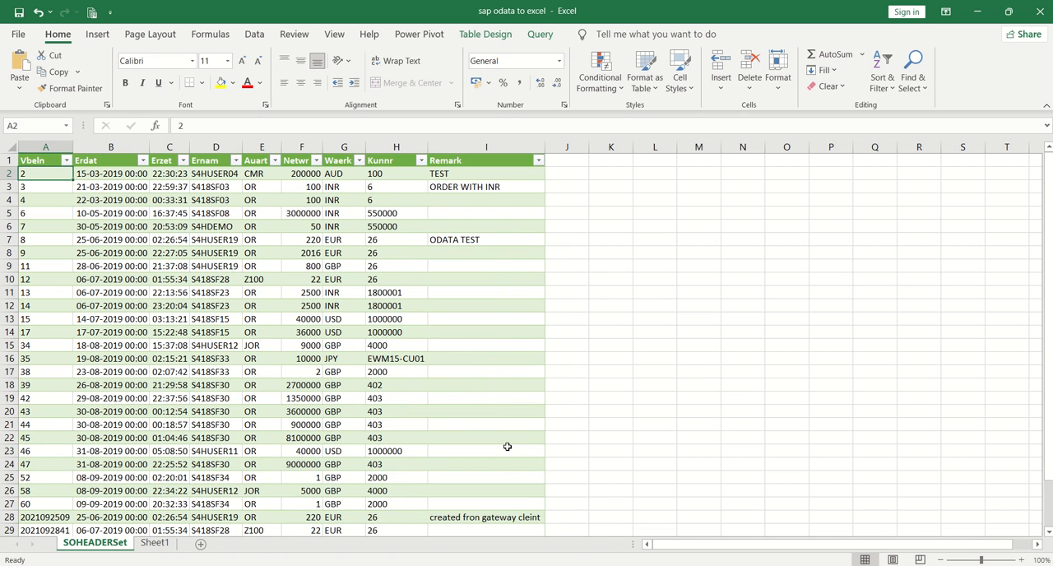
pyautogui.scroll(-3)
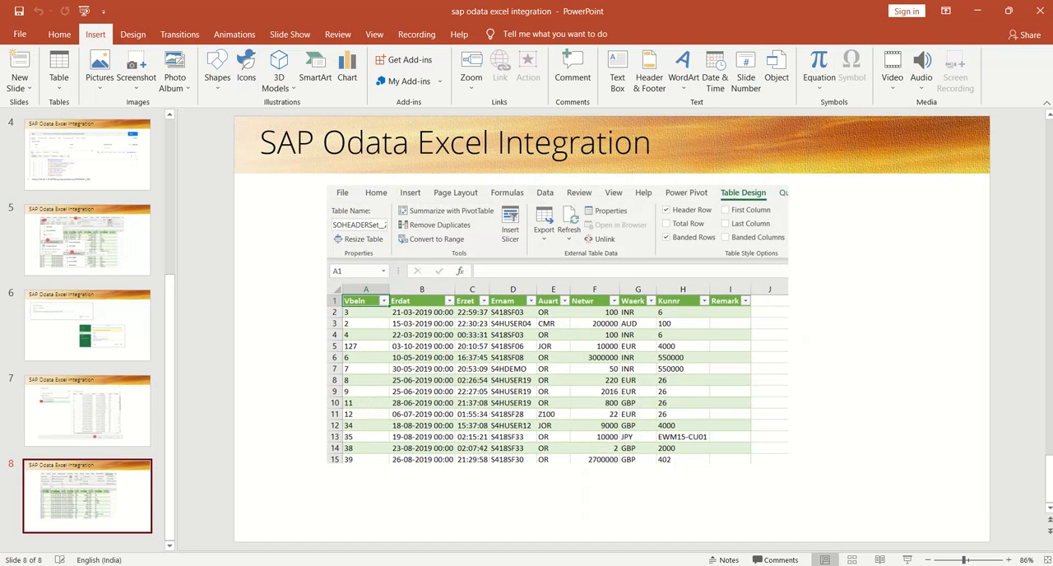
# Step: Navigate via the thumbnails to slide 4, then back to the slide 2 overview with the OData logo
pyautogui.click(86, 154)
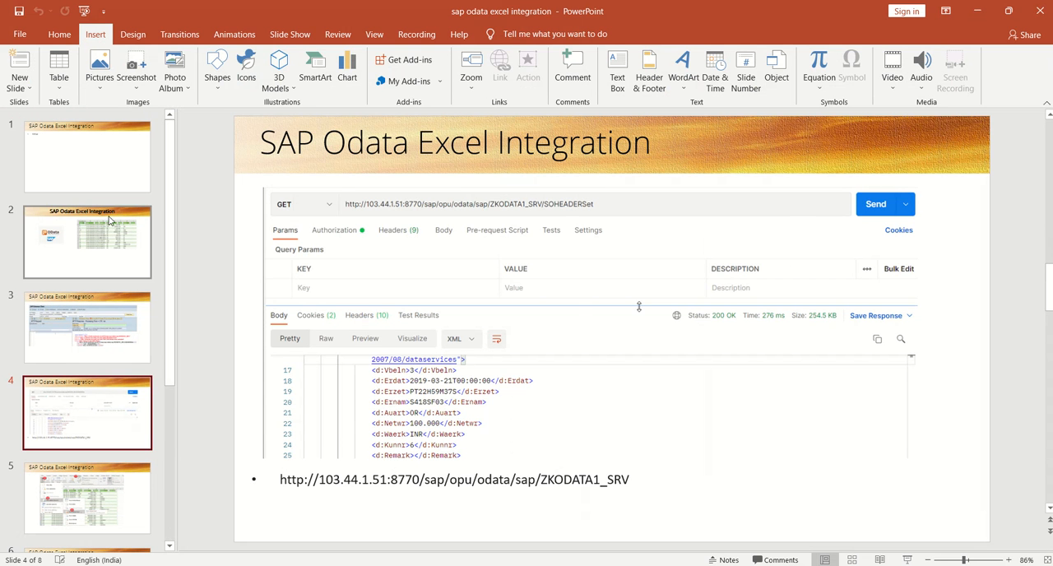
pyautogui.click(86, 240)
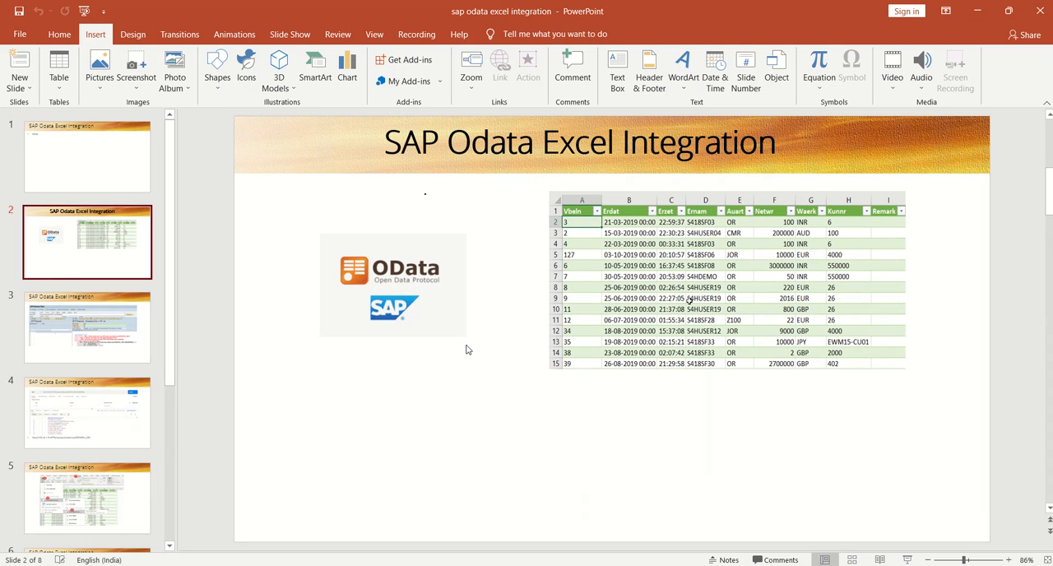